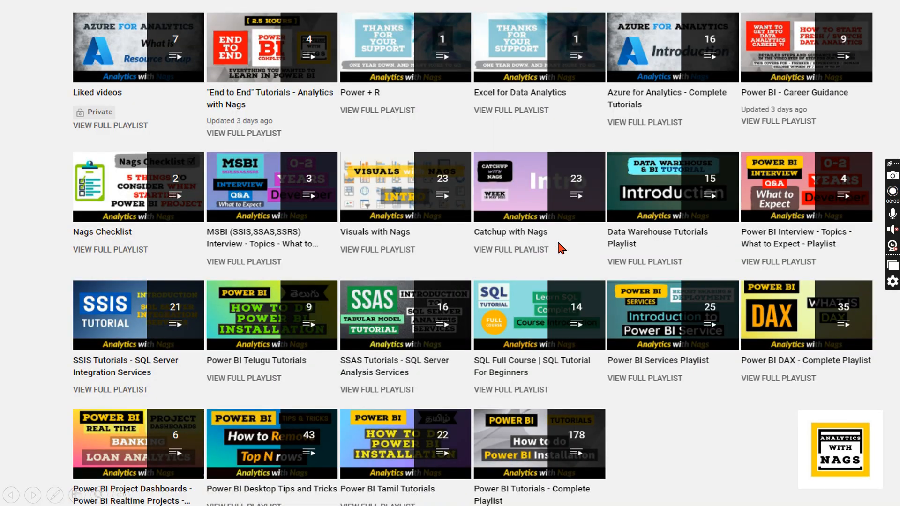
pyautogui.moveTo(509, 262)
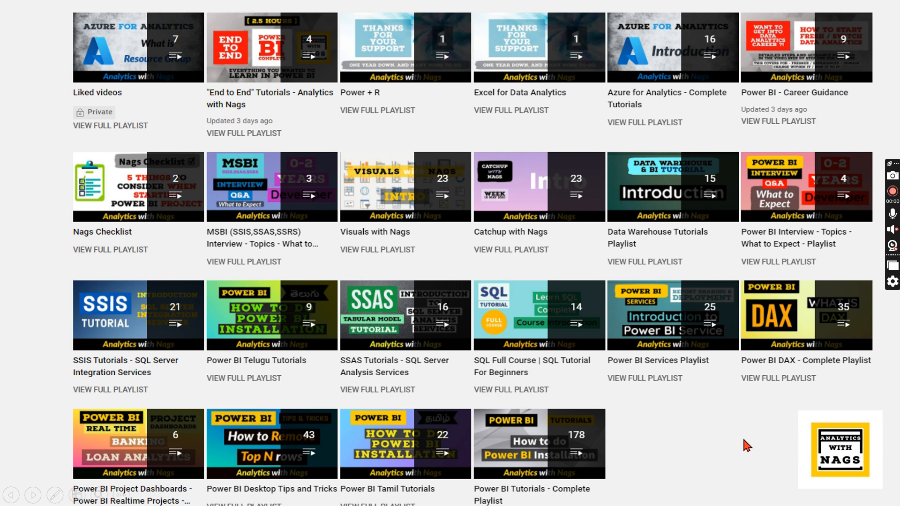
# - Switch from the slide show to Edge's first tab and scroll to the article's Contents heading
pyautogui.click(618, 492)
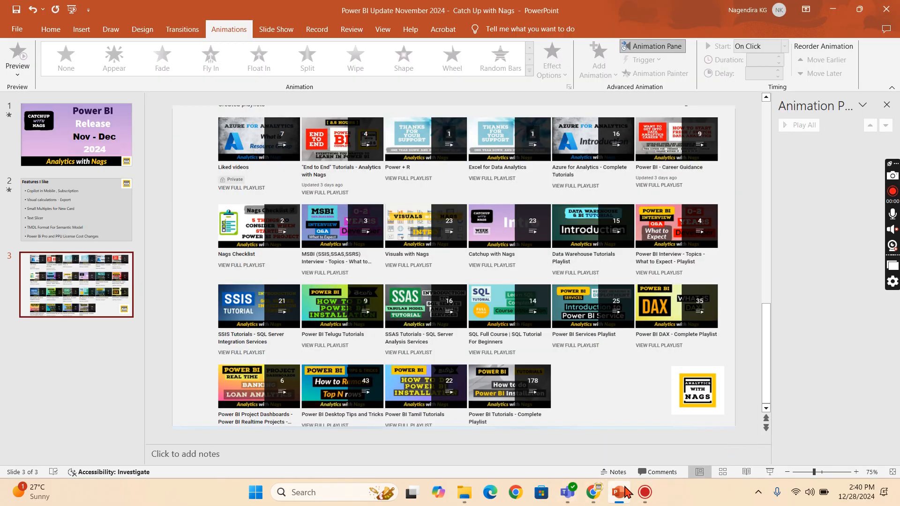
pyautogui.click(593, 492)
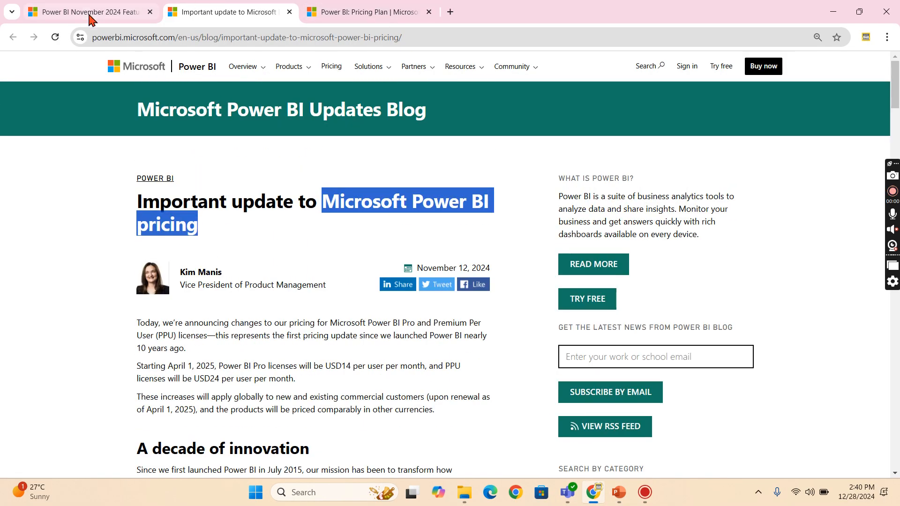
pyautogui.click(86, 12)
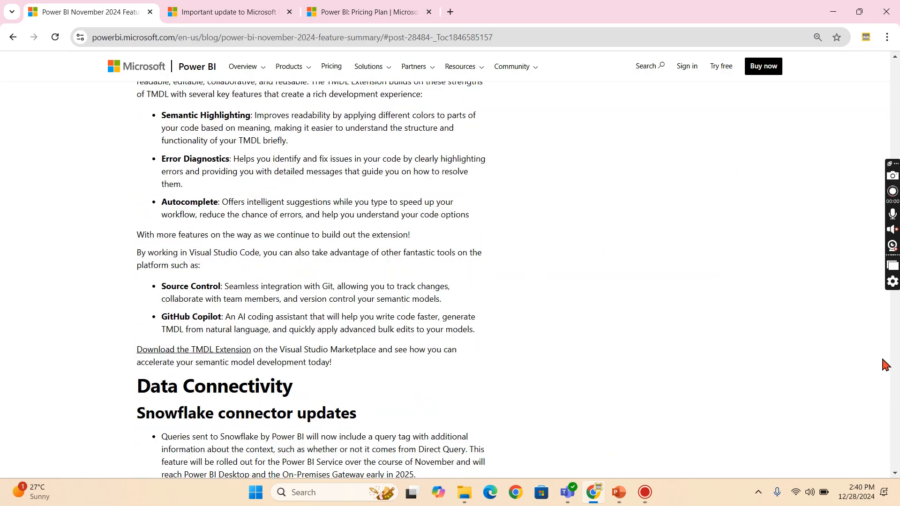
pyautogui.scroll(3)
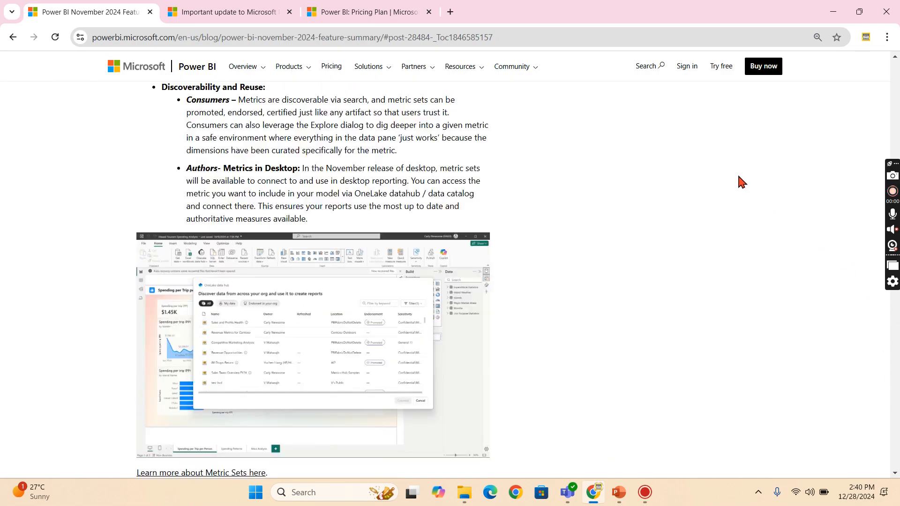
pyautogui.scroll(-3)
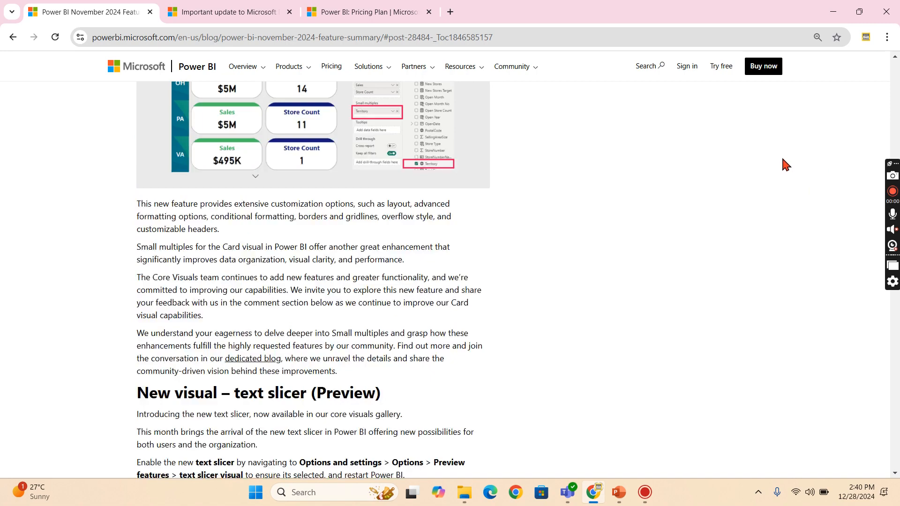
pyautogui.scroll(3)
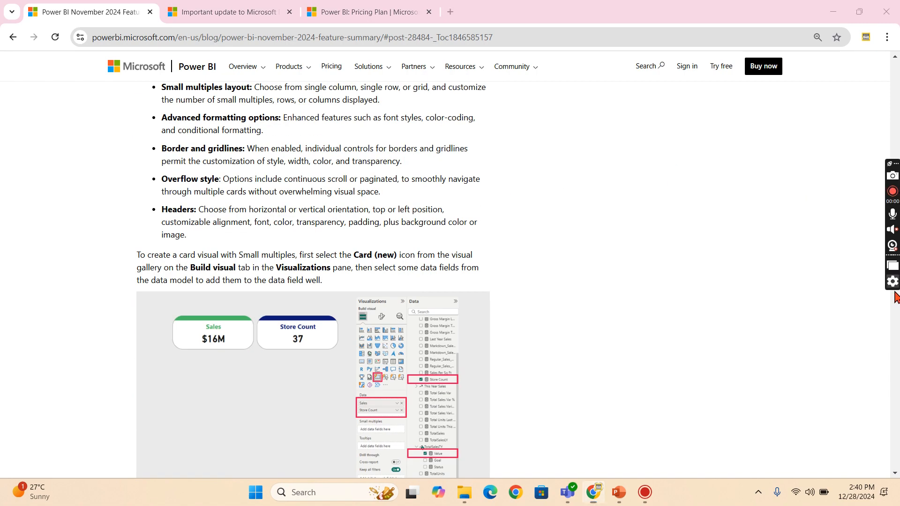
pyautogui.scroll(3)
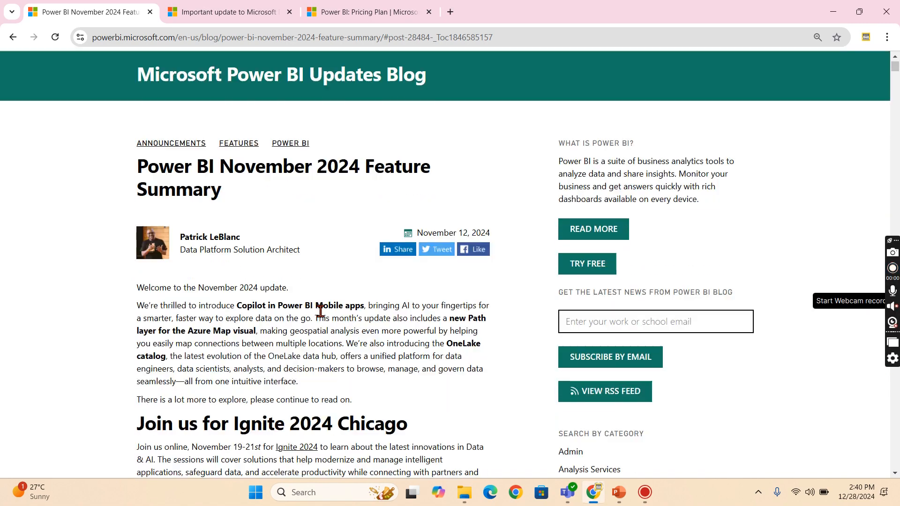
pyautogui.scroll(-3)
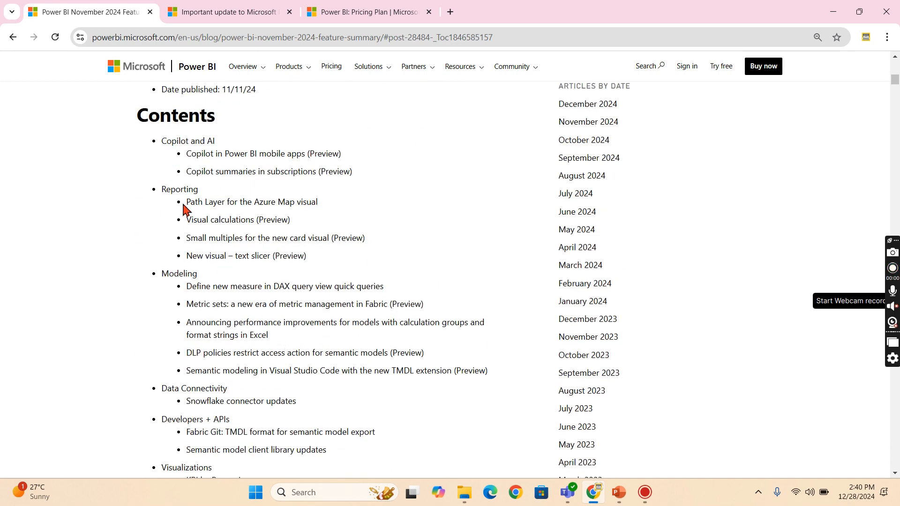
pyautogui.moveTo(232, 173)
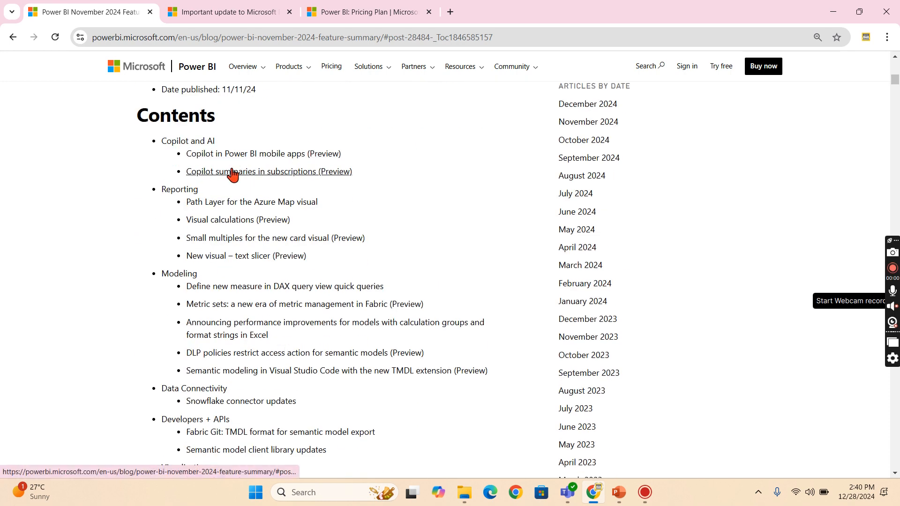
# - Jump via the Contents link to Copilot in Power BI mobile apps and its phone screenshots
pyautogui.click(262, 153)
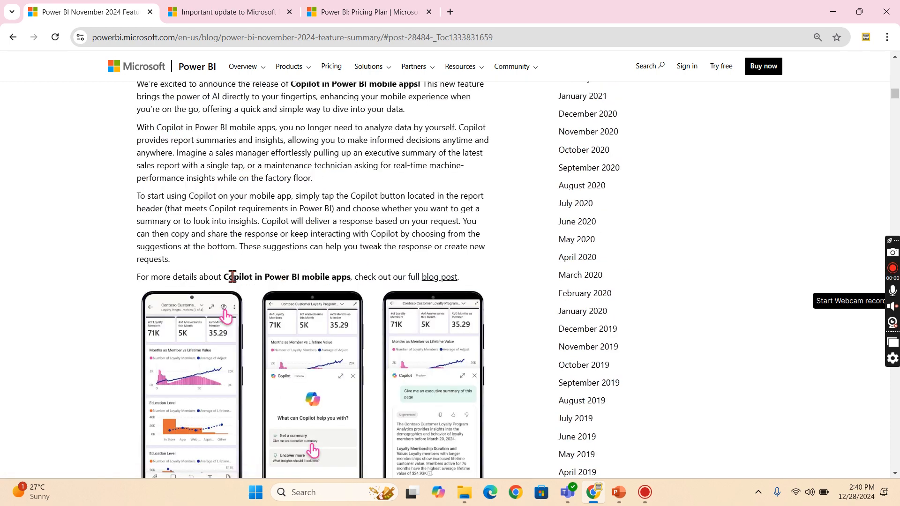
pyautogui.moveTo(238, 363)
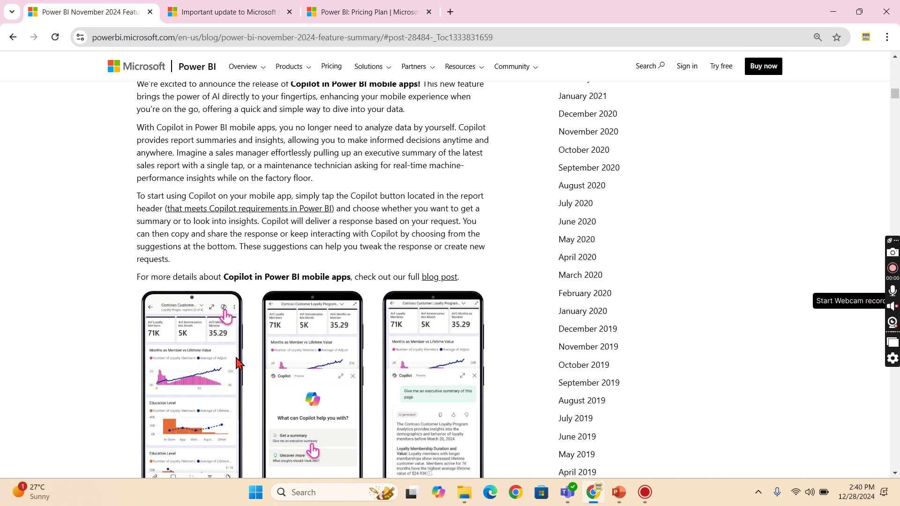
pyautogui.moveTo(224, 317)
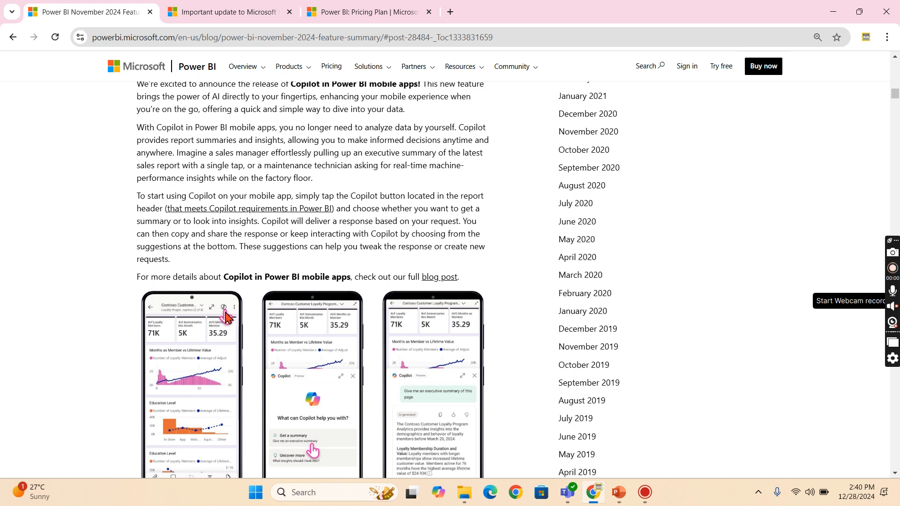
pyautogui.scroll(-3)
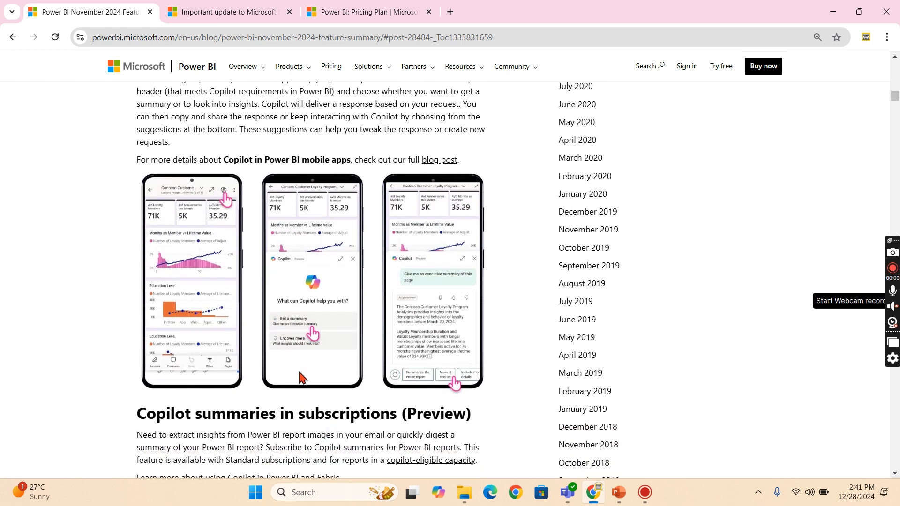
pyautogui.moveTo(223, 280)
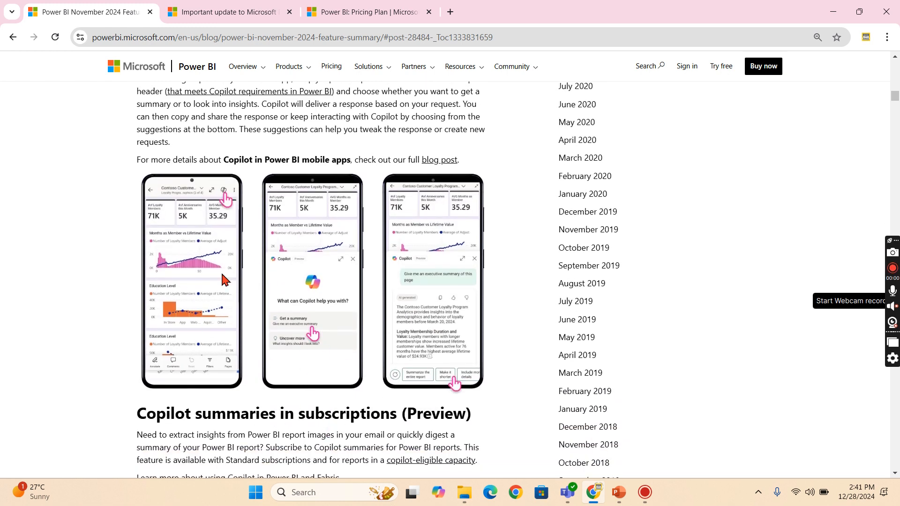
pyautogui.moveTo(304, 330)
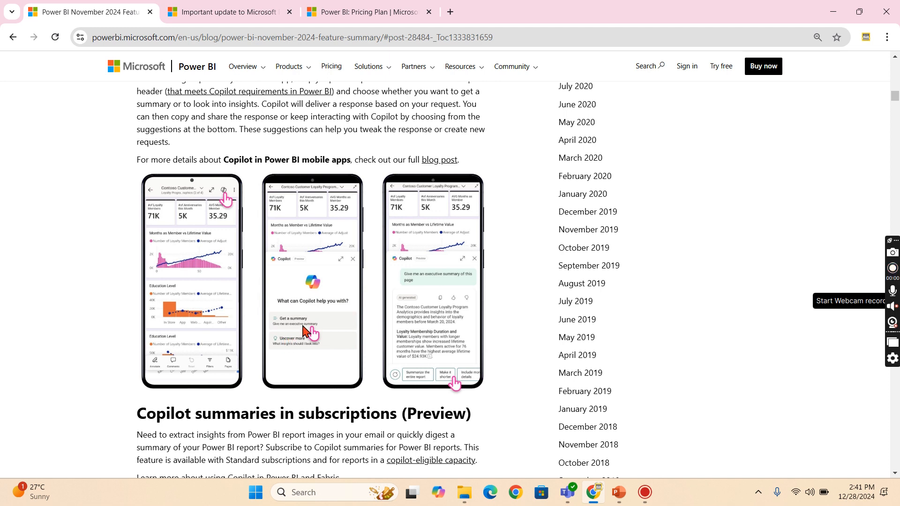
pyautogui.moveTo(310, 330)
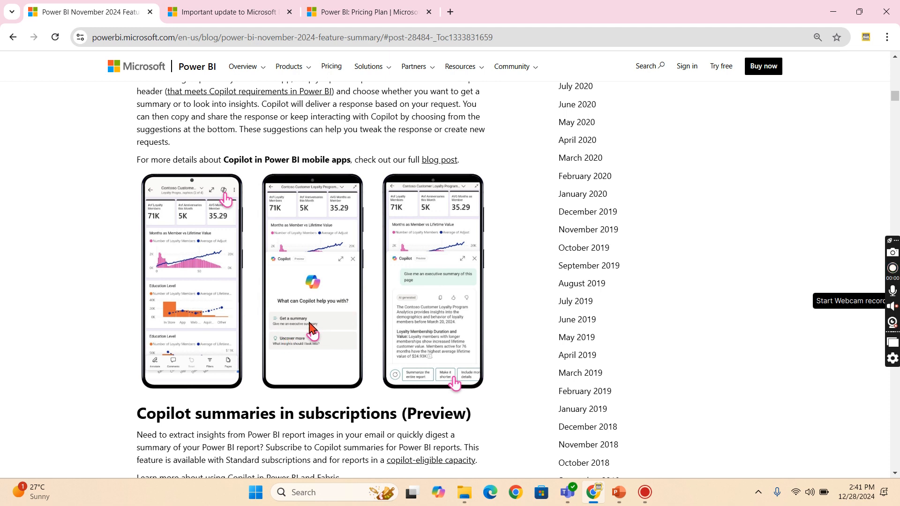
pyautogui.moveTo(175, 374)
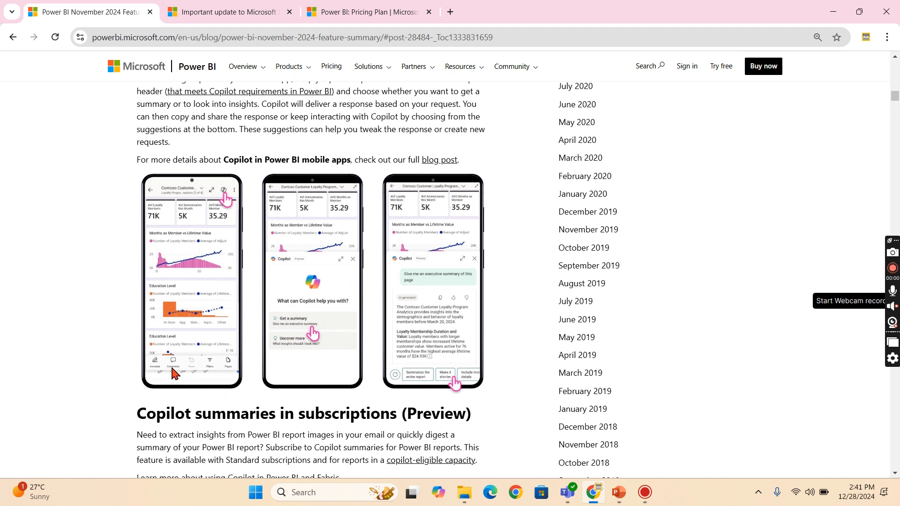
pyautogui.moveTo(191, 273)
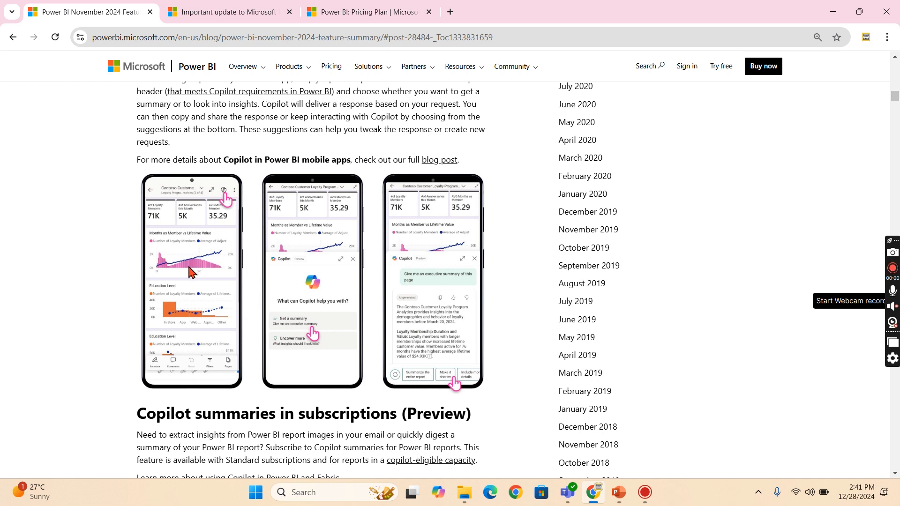
pyautogui.moveTo(411, 322)
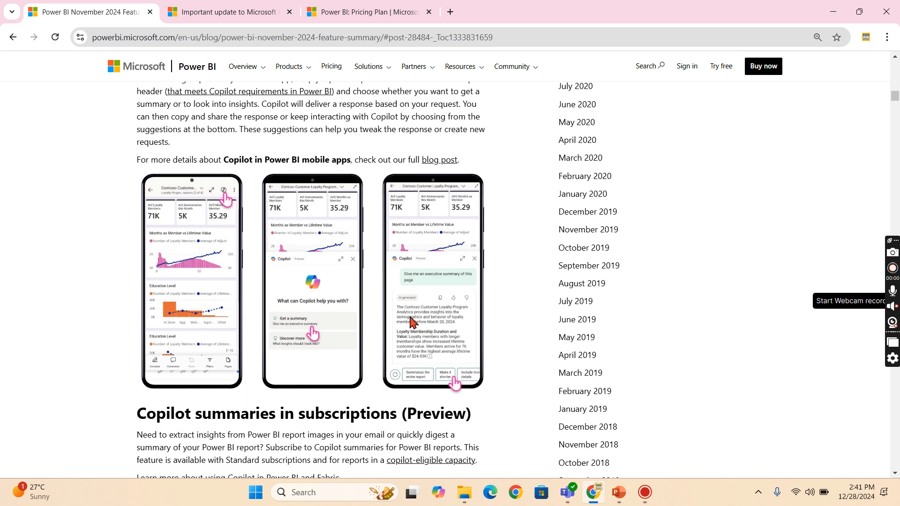
pyautogui.moveTo(515, 273)
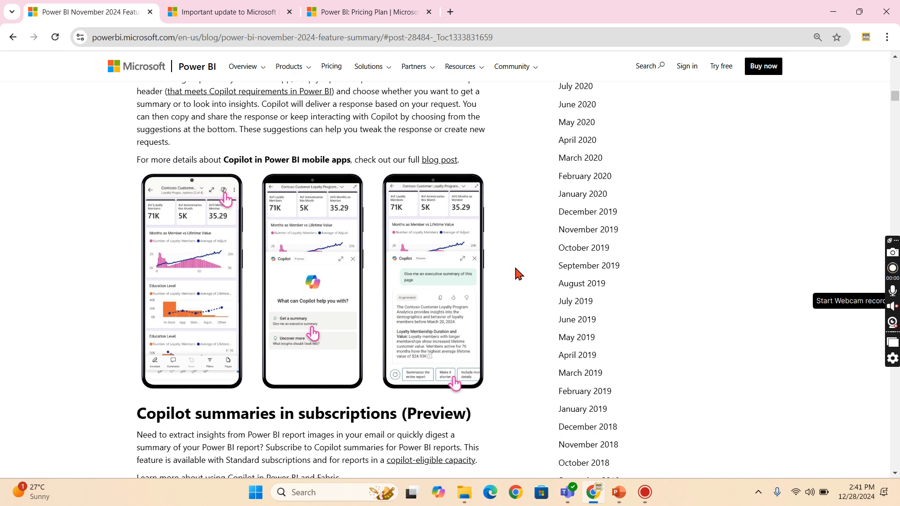
# - Scroll past the report subscription steps to the Reporting section's Path Layer for Azure Map visual
pyautogui.scroll(-3)
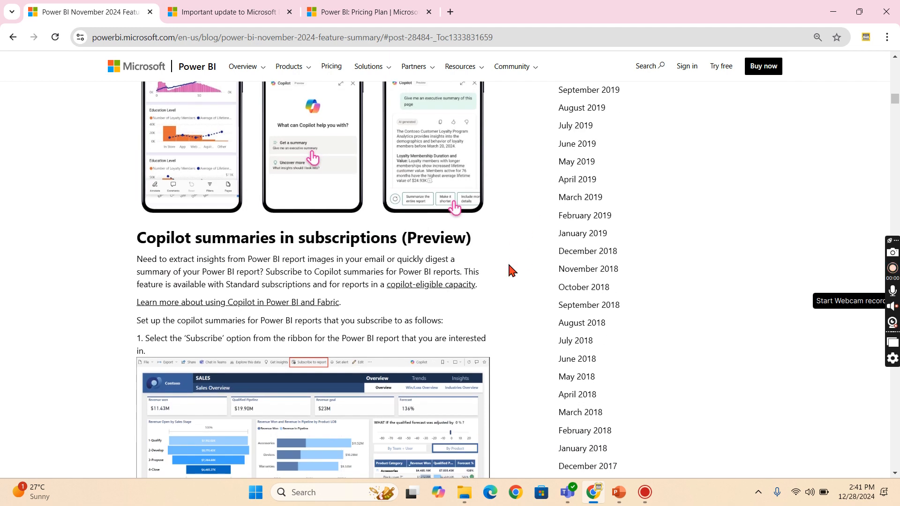
pyautogui.moveTo(370, 242)
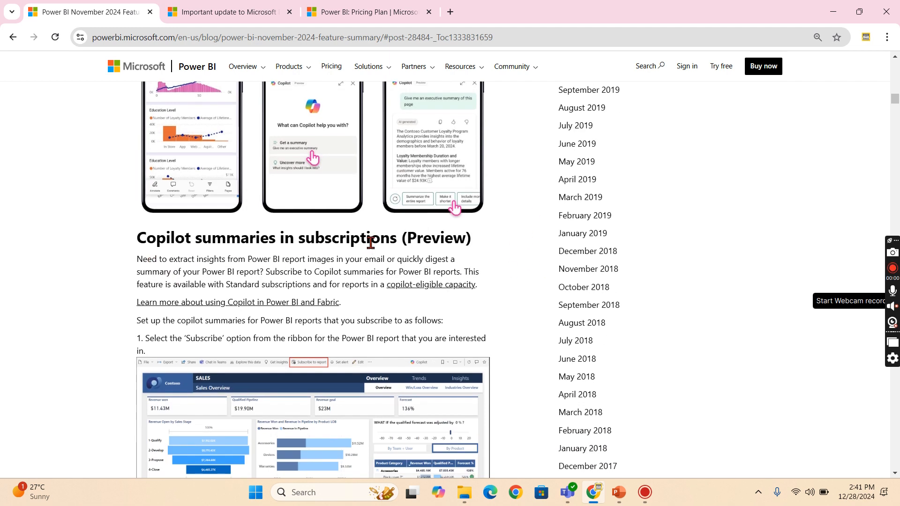
pyautogui.scroll(-3)
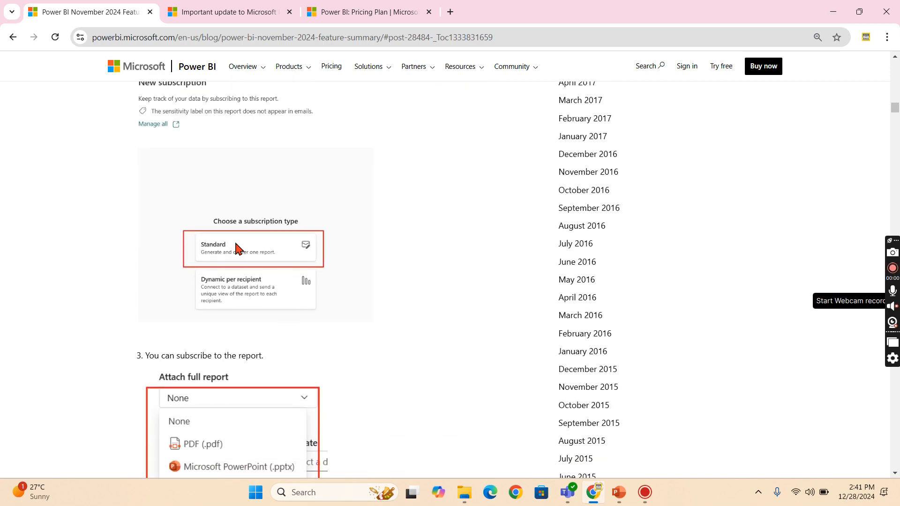
pyautogui.scroll(-3)
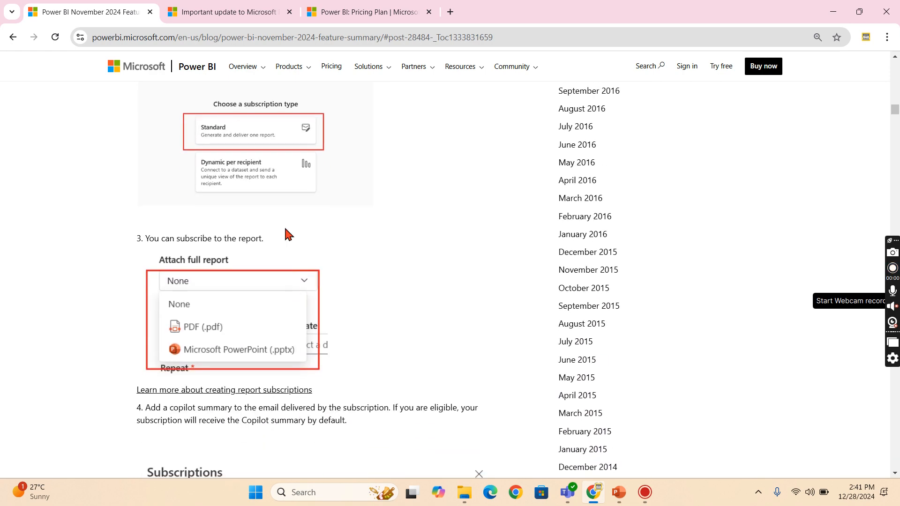
pyautogui.moveTo(333, 263)
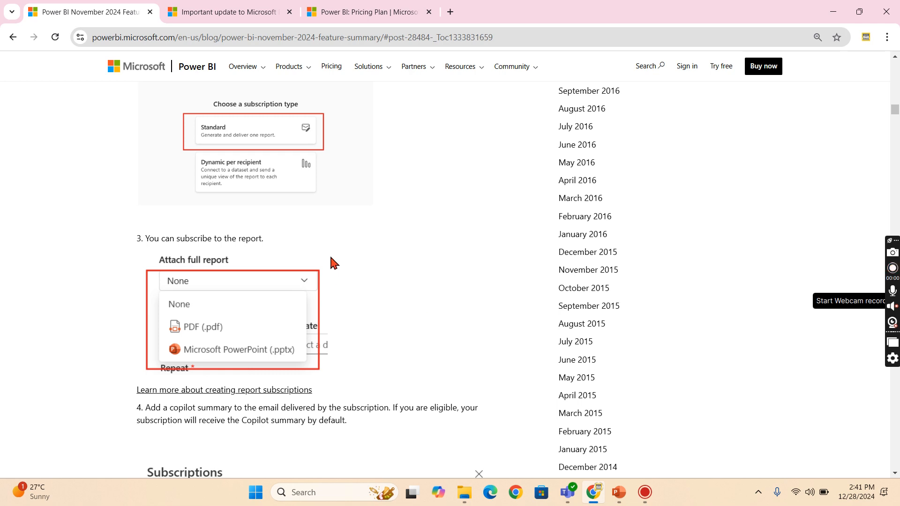
pyautogui.scroll(-3)
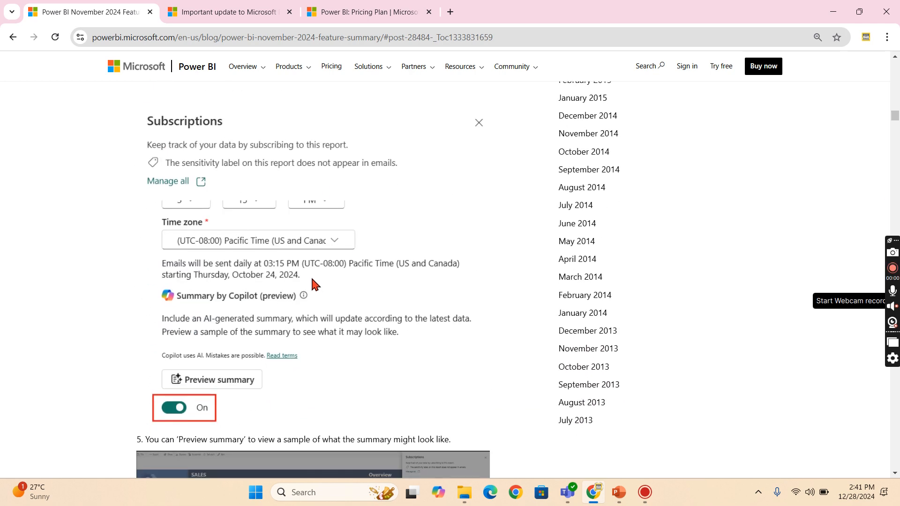
pyautogui.moveTo(177, 326)
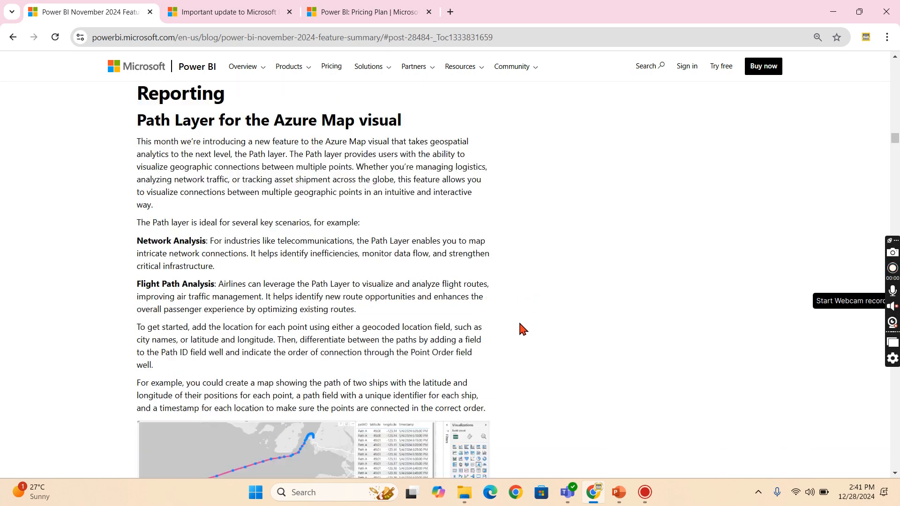
# - Scroll down to the small multiples for Card visual section with state-by-state Sales cards
pyautogui.scroll(-3)
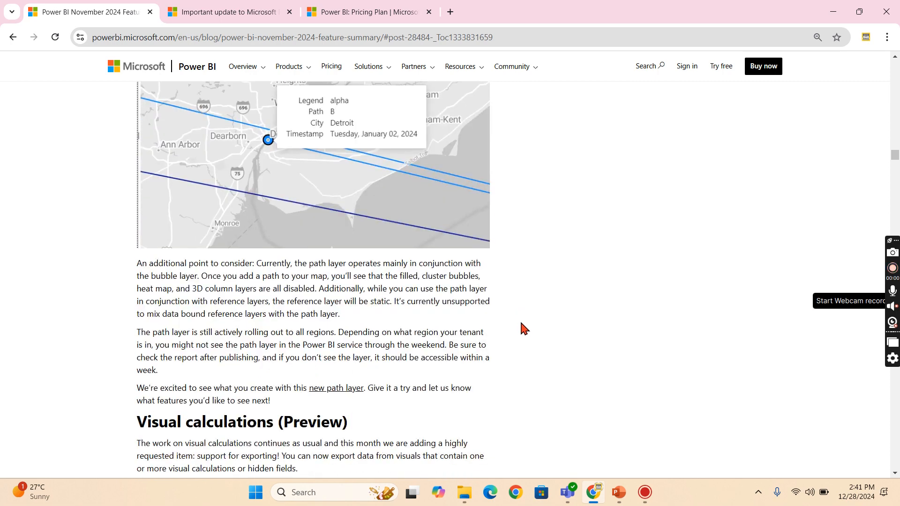
pyautogui.scroll(-3)
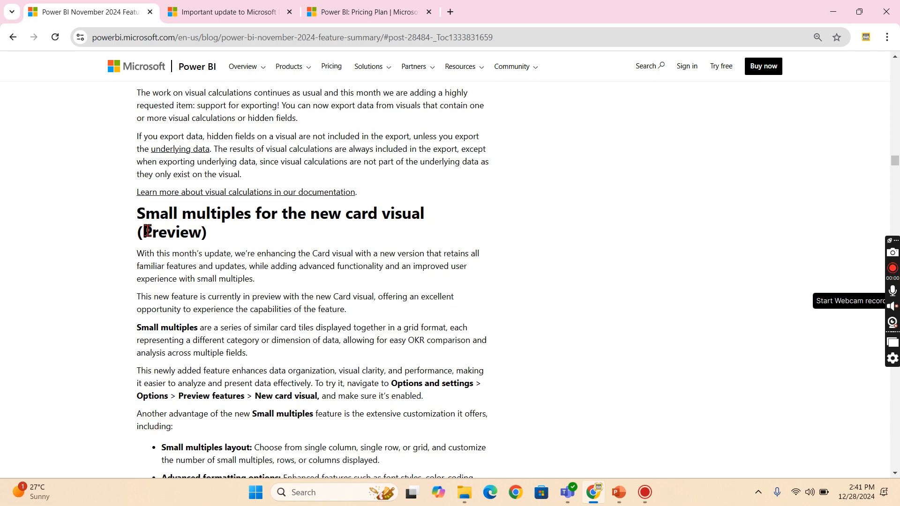
pyautogui.moveTo(420, 234)
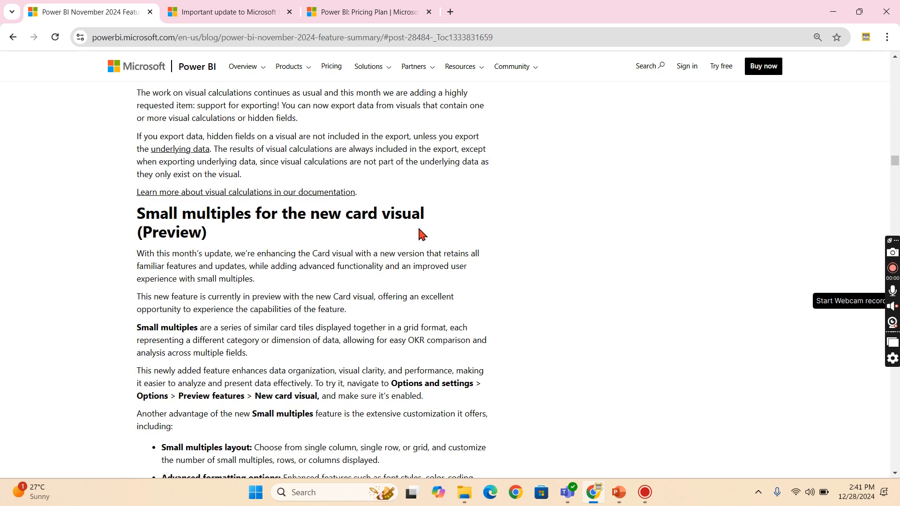
pyautogui.scroll(-3)
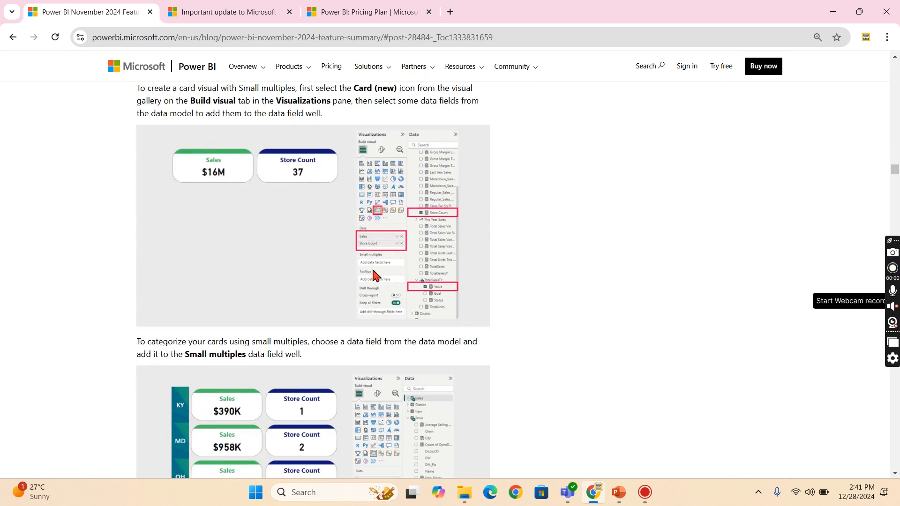
pyautogui.moveTo(389, 267)
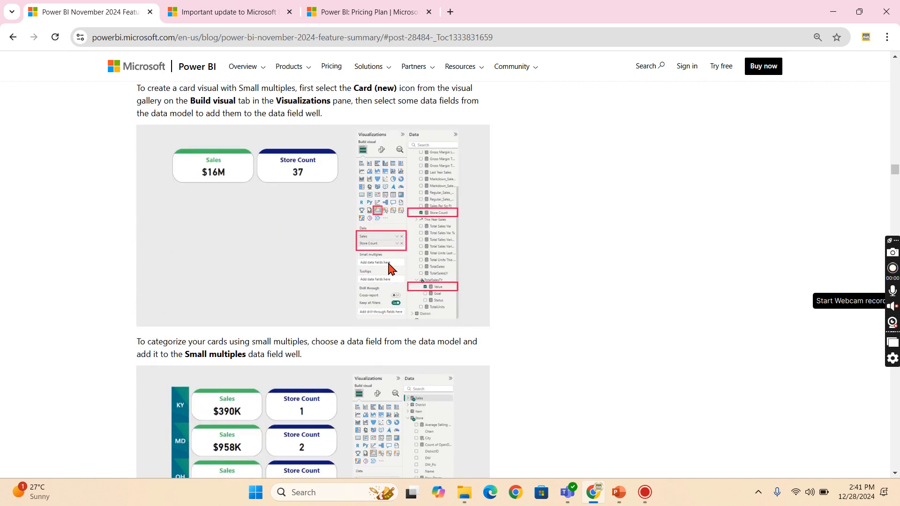
pyautogui.moveTo(251, 180)
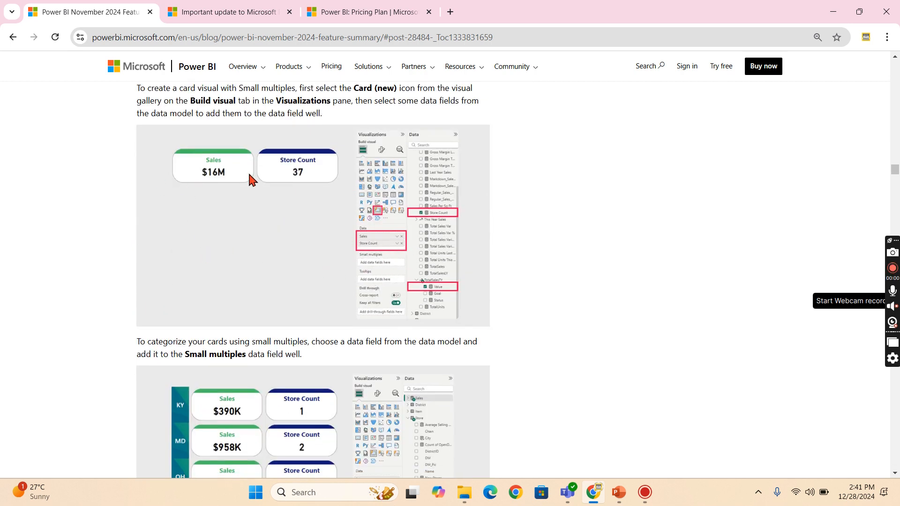
pyautogui.moveTo(356, 270)
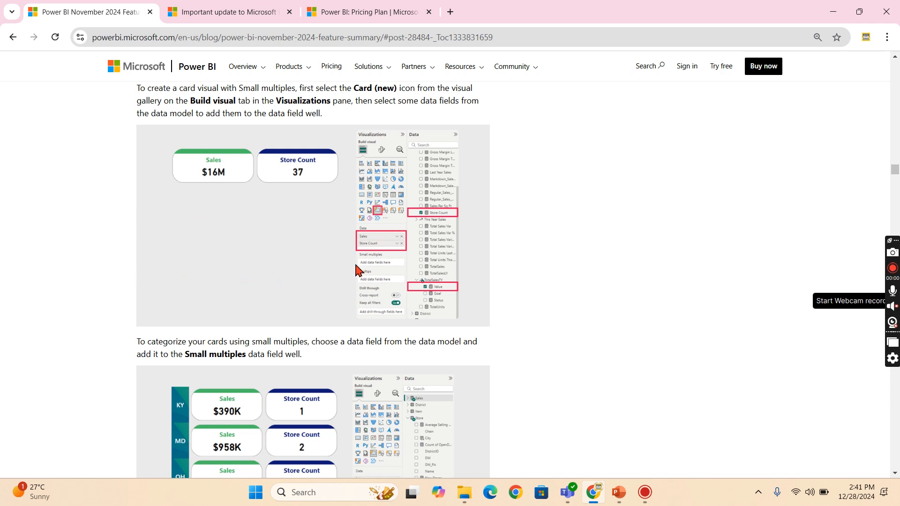
pyautogui.moveTo(338, 278)
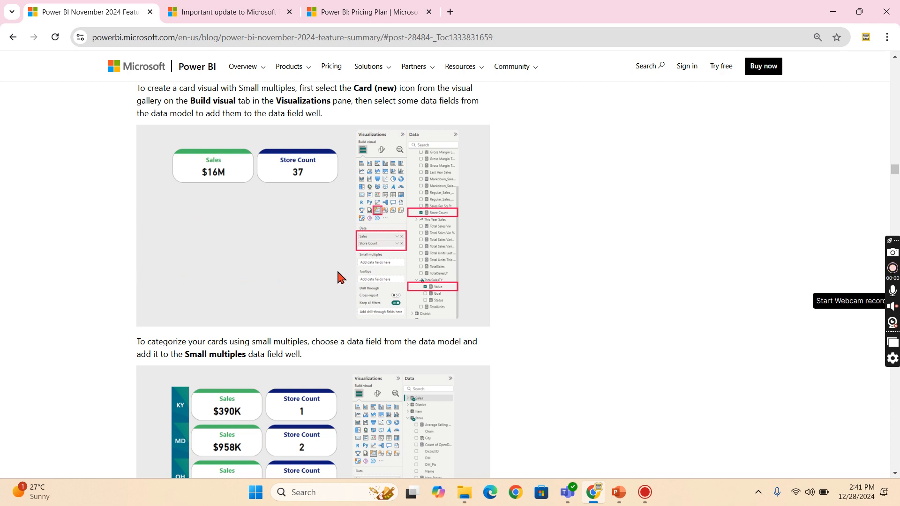
pyautogui.moveTo(189, 223)
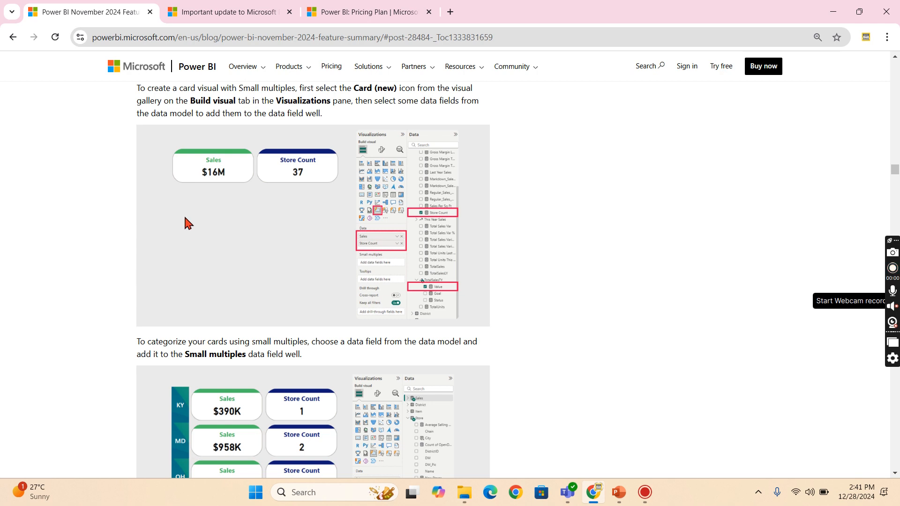
pyautogui.moveTo(305, 321)
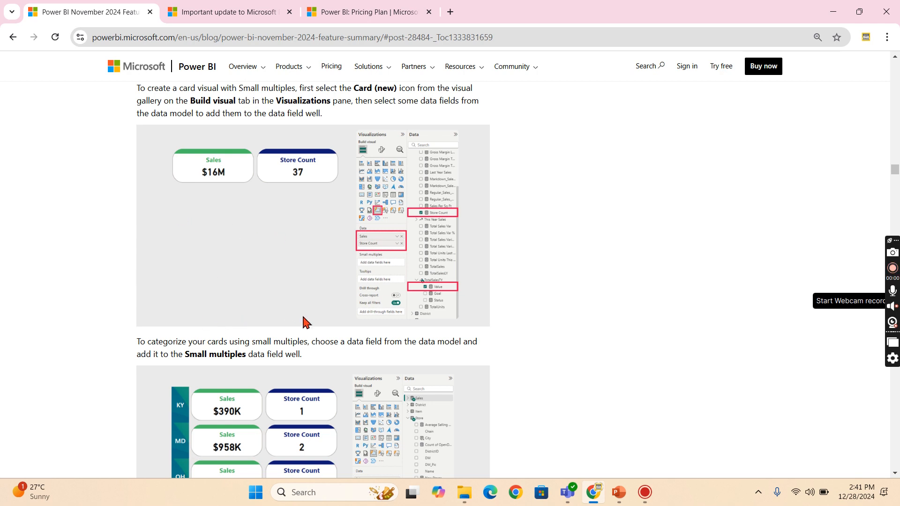
pyautogui.scroll(-3)
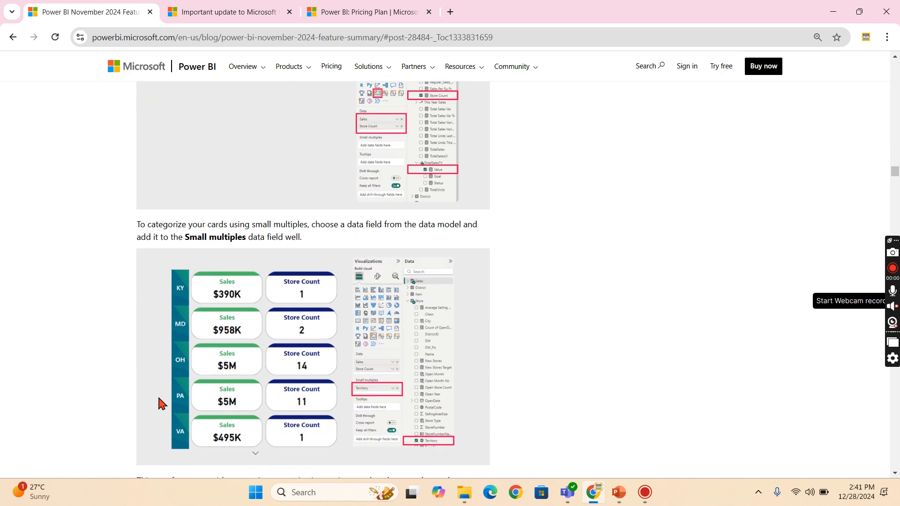
pyautogui.moveTo(205, 474)
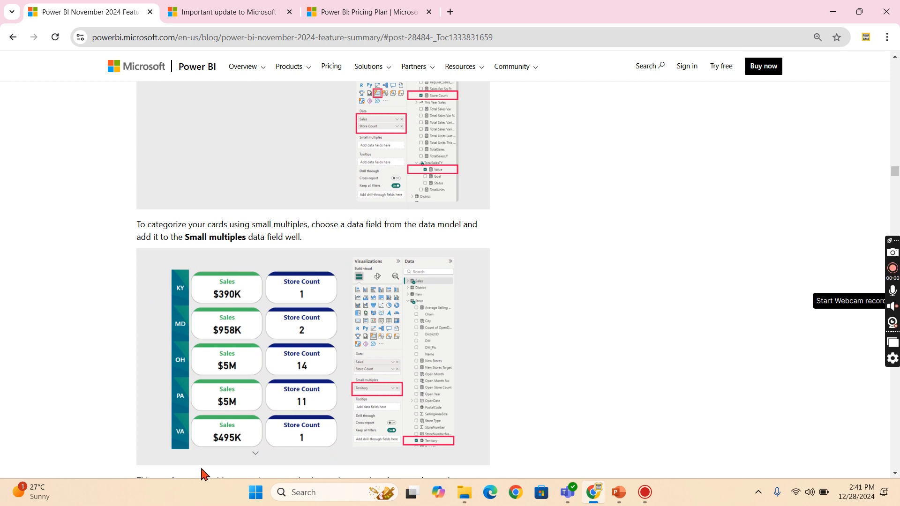
pyautogui.moveTo(342, 313)
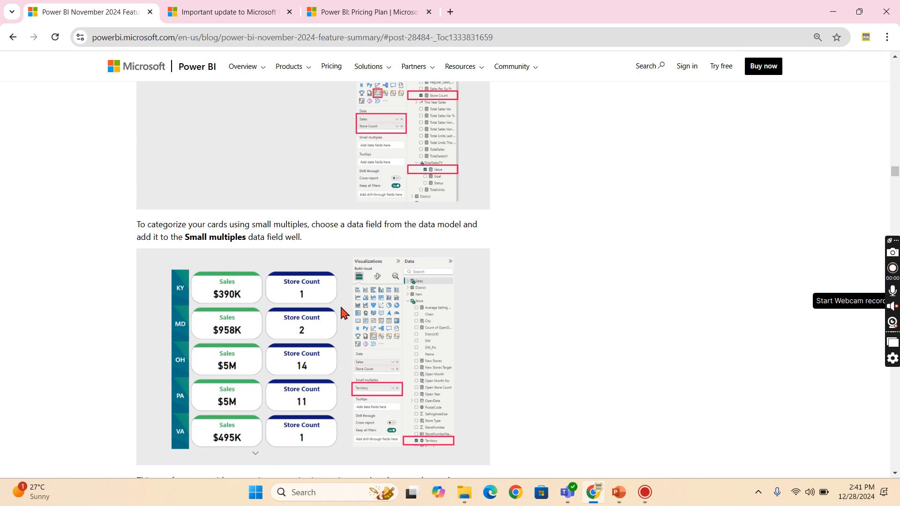
pyautogui.moveTo(373, 344)
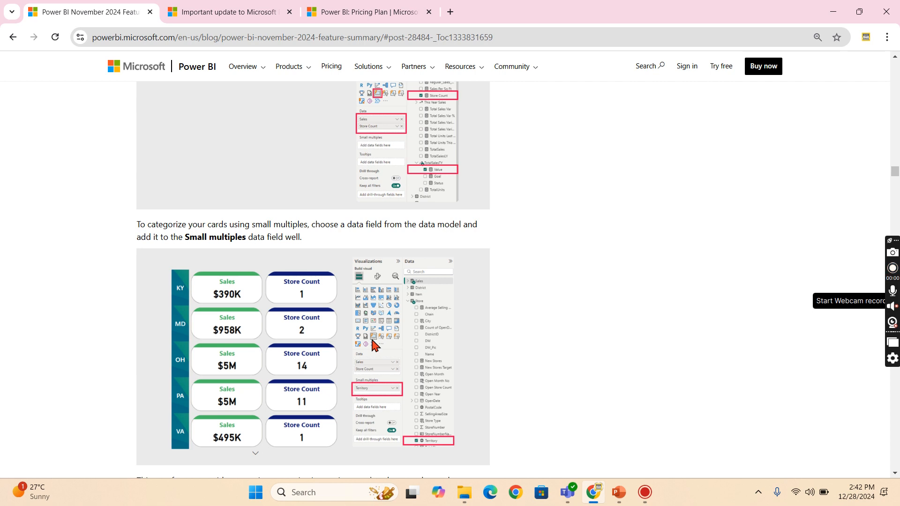
pyautogui.scroll(-3)
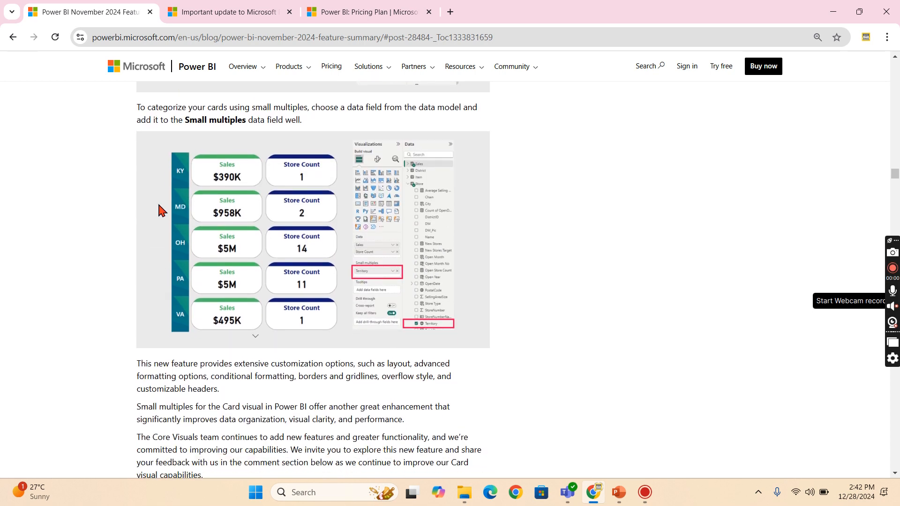
pyautogui.moveTo(148, 247)
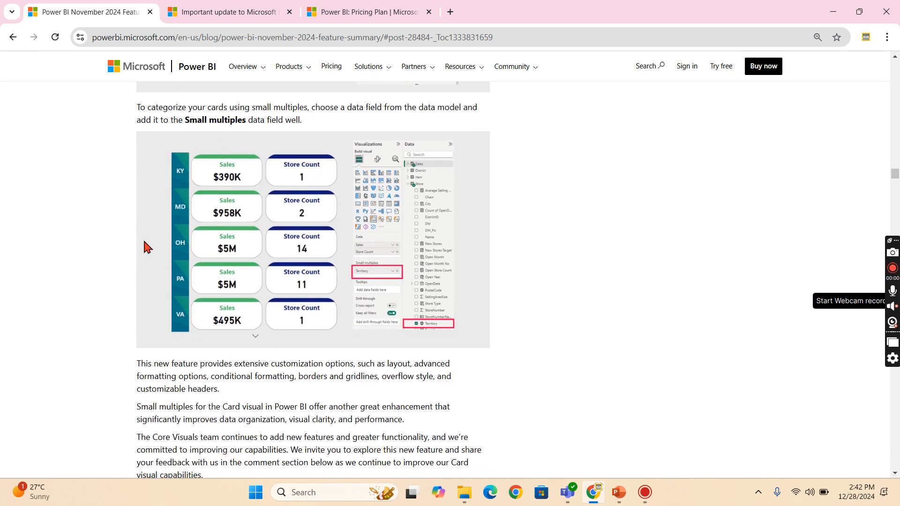
pyautogui.moveTo(339, 219)
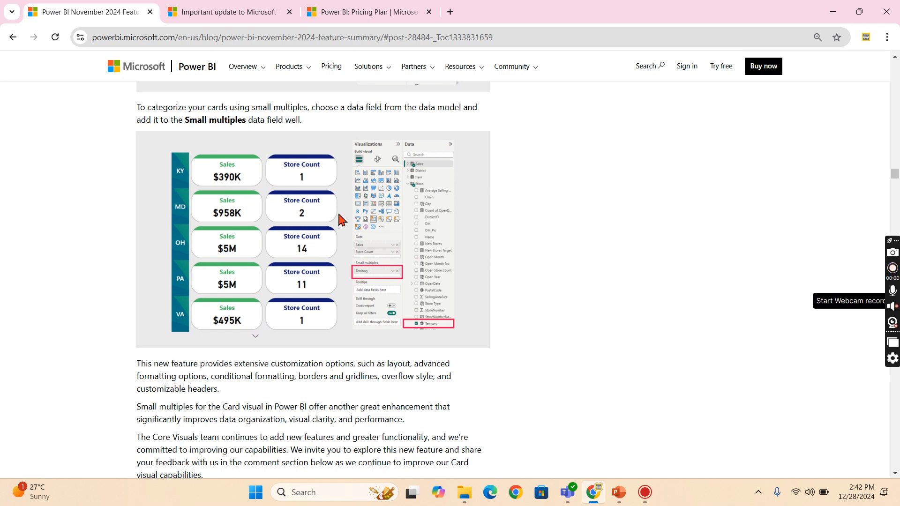
pyautogui.moveTo(292, 186)
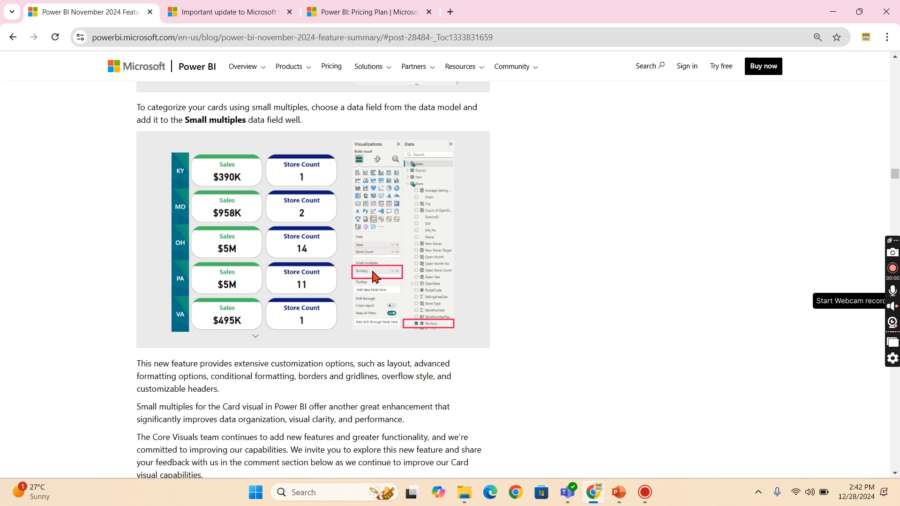
pyautogui.moveTo(191, 159)
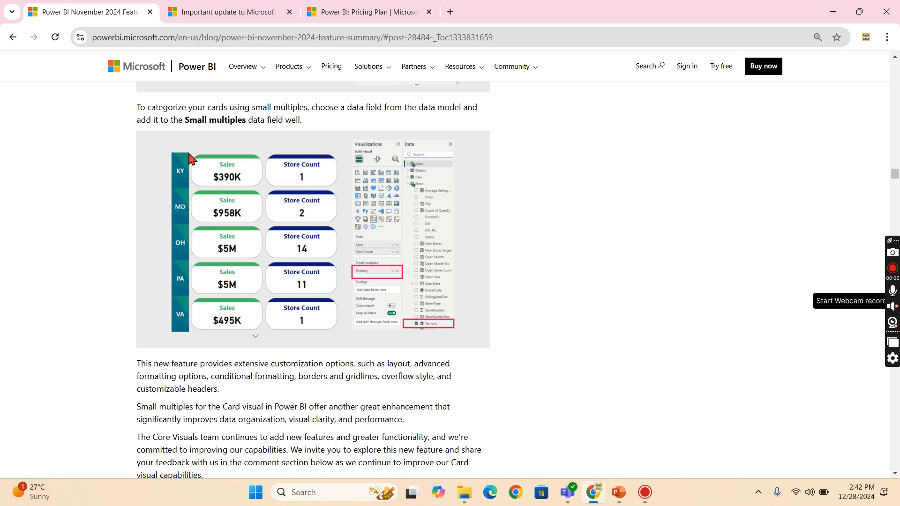
pyautogui.moveTo(290, 237)
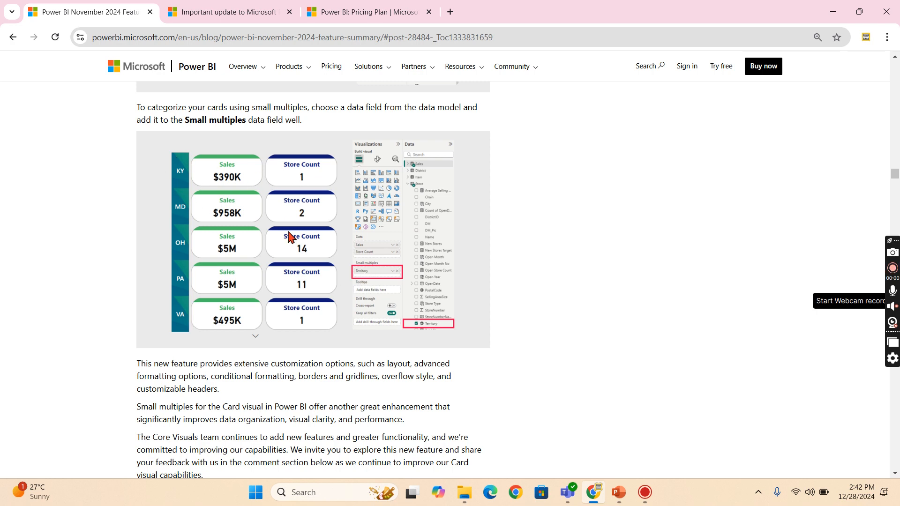
pyautogui.moveTo(175, 315)
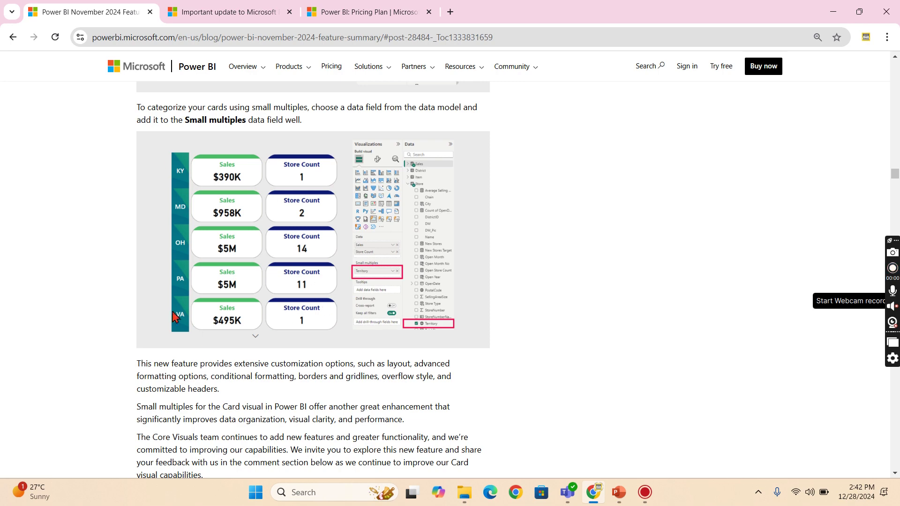
pyautogui.moveTo(354, 212)
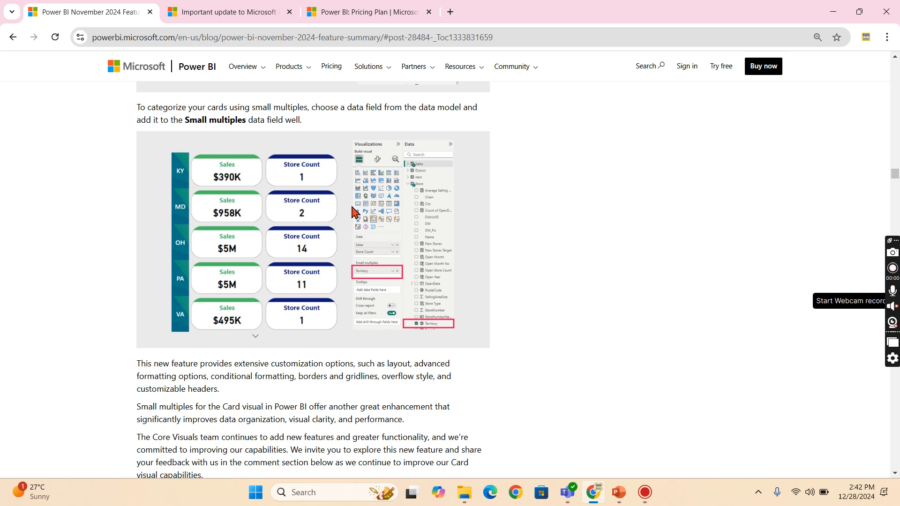
# - Scroll down through the text slicer preview section of the article
pyautogui.scroll(-3)
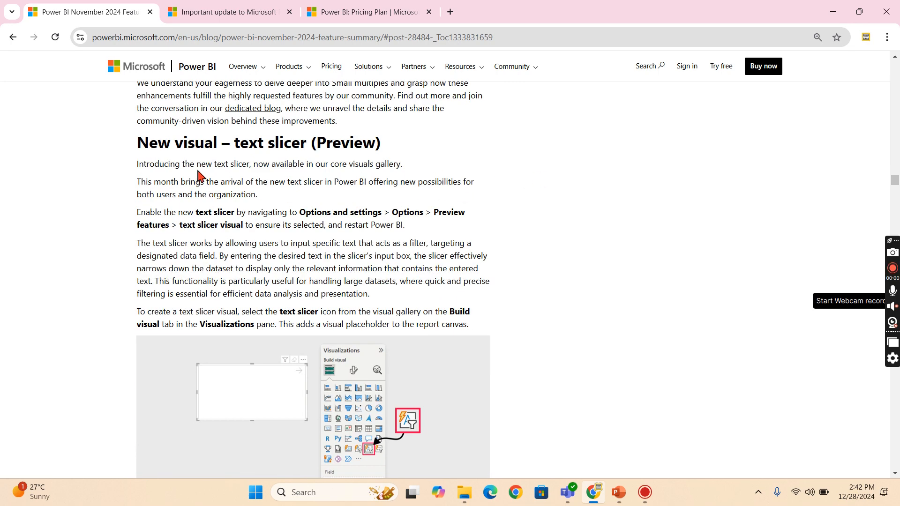
pyautogui.scroll(-3)
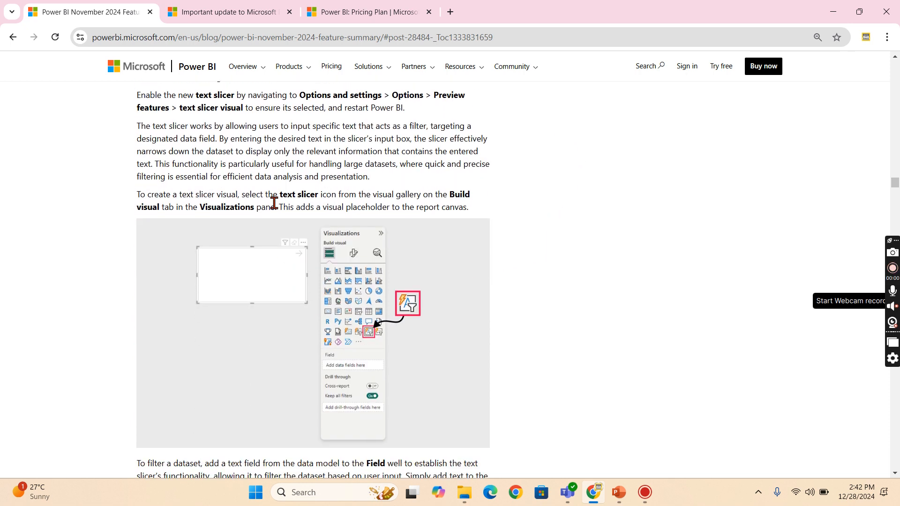
pyautogui.moveTo(621, 96)
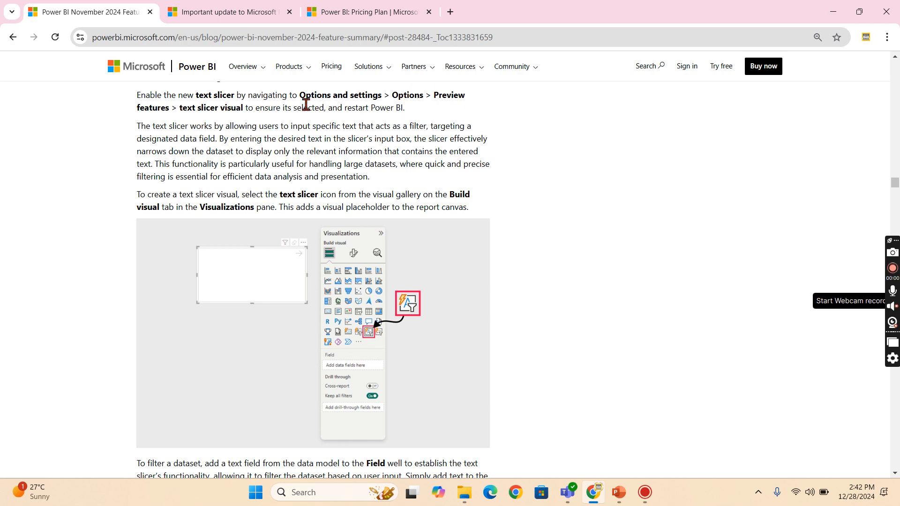
pyautogui.moveTo(410, 96)
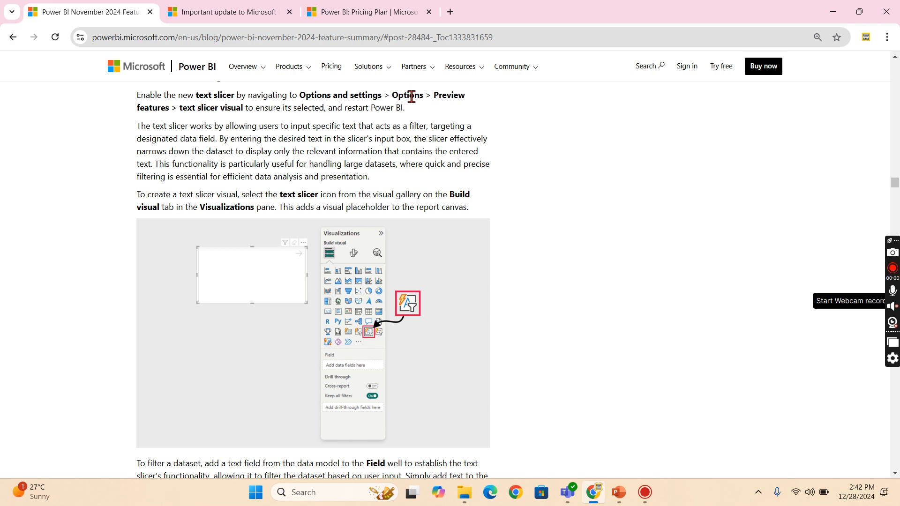
pyautogui.moveTo(269, 177)
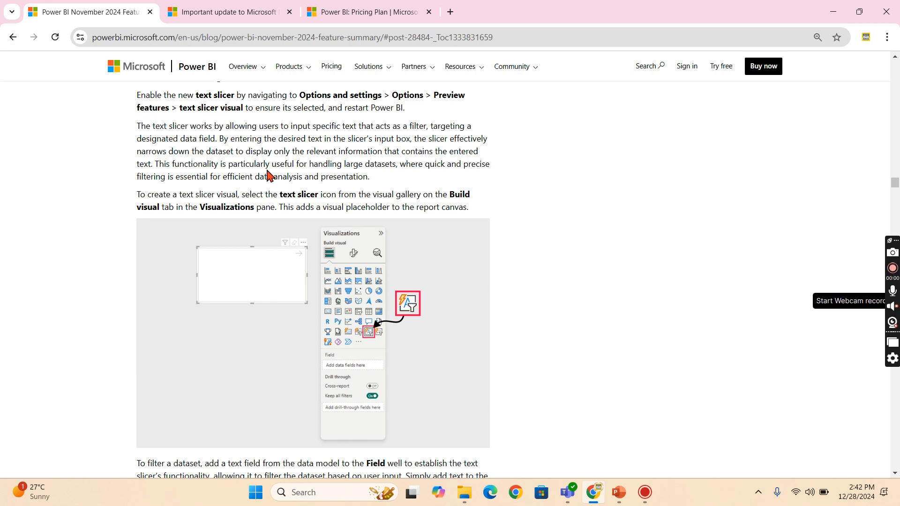
pyautogui.scroll(-3)
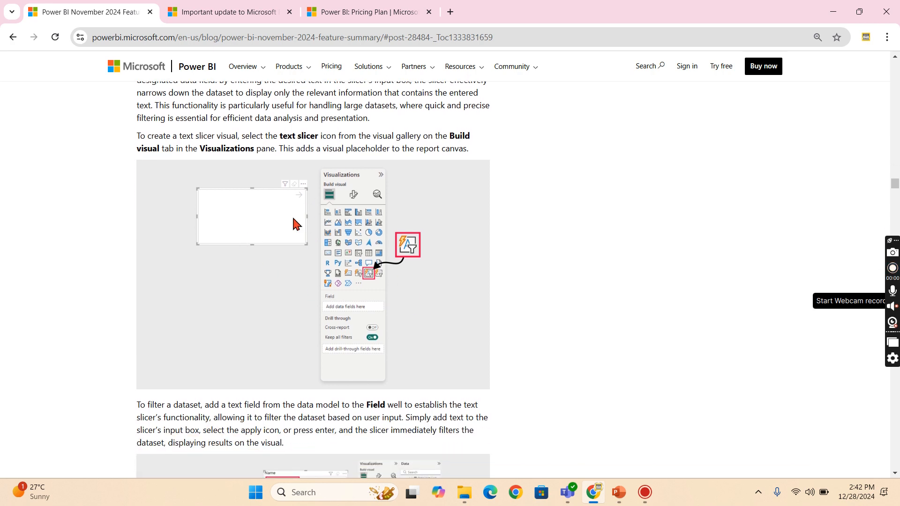
pyautogui.moveTo(224, 235)
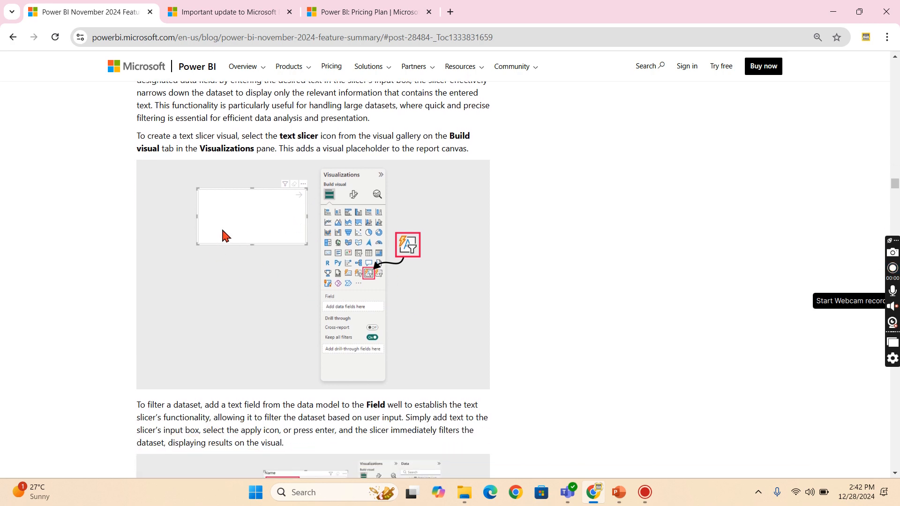
pyautogui.scroll(-3)
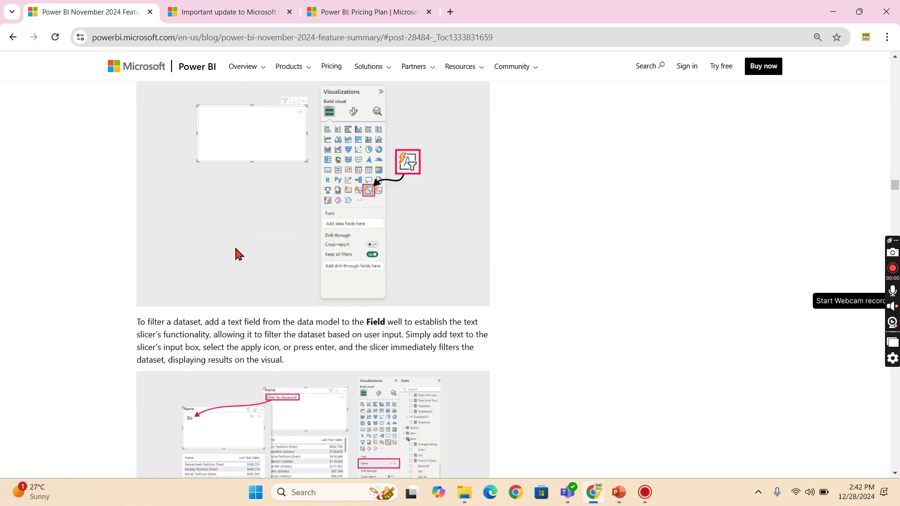
pyautogui.scroll(-3)
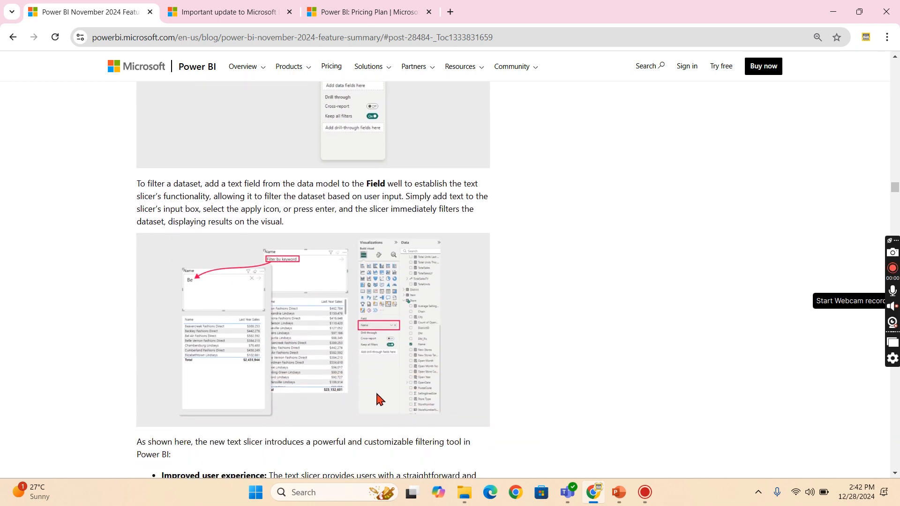
pyautogui.scroll(-3)
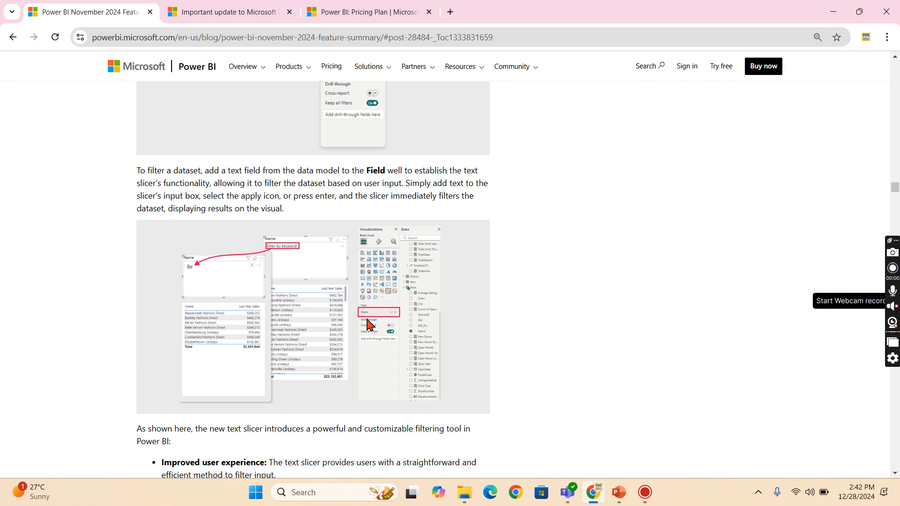
pyautogui.moveTo(397, 331)
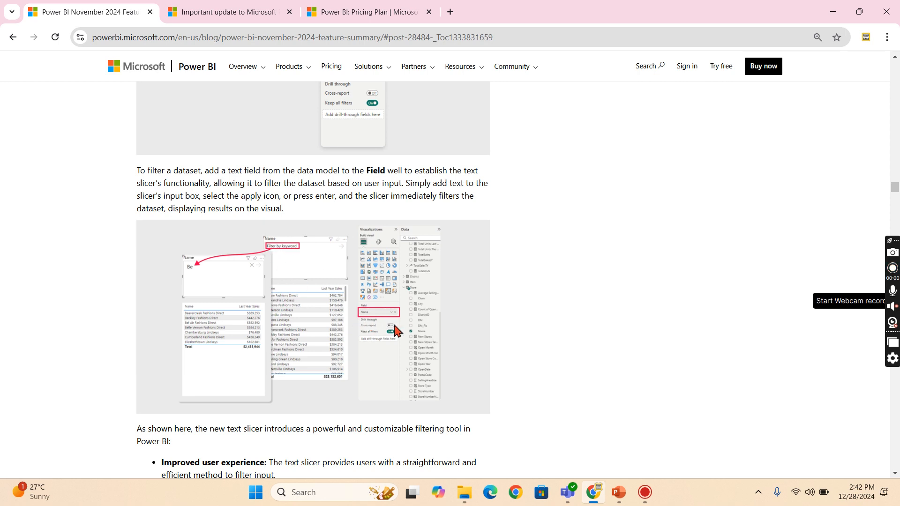
pyautogui.moveTo(200, 277)
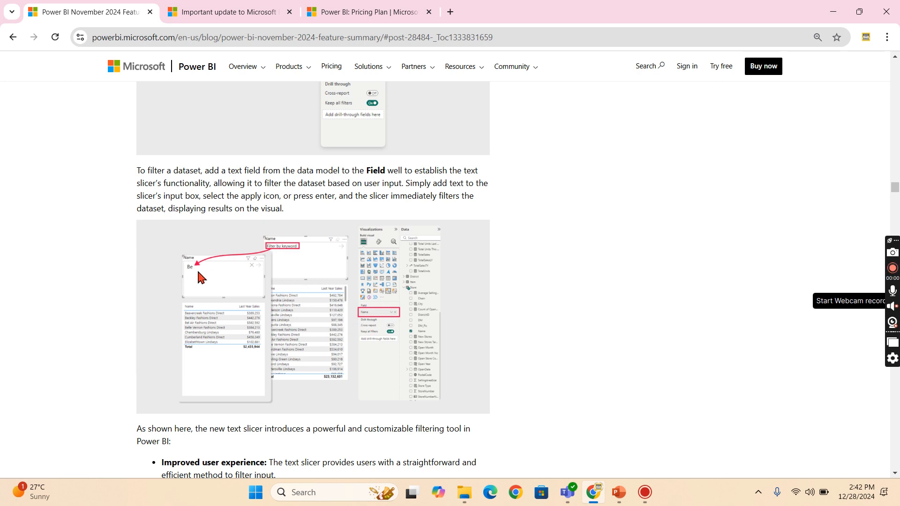
pyautogui.moveTo(209, 287)
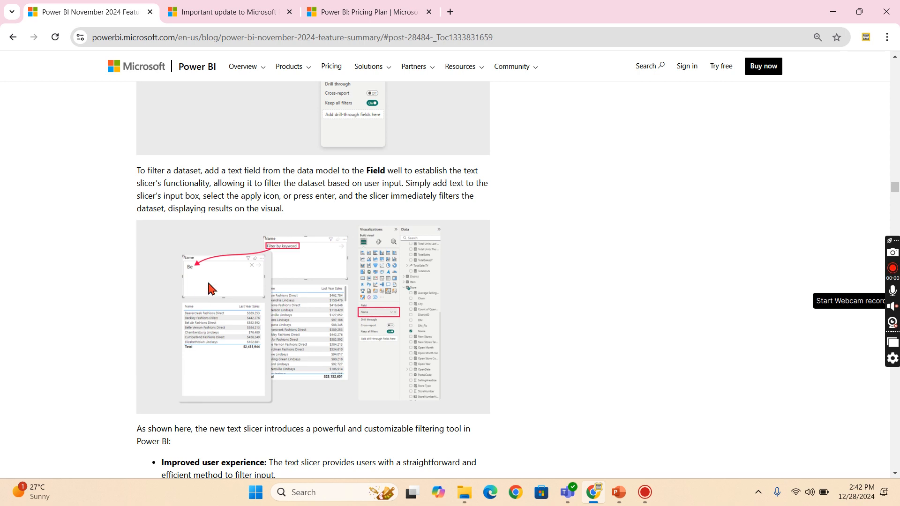
pyautogui.moveTo(290, 352)
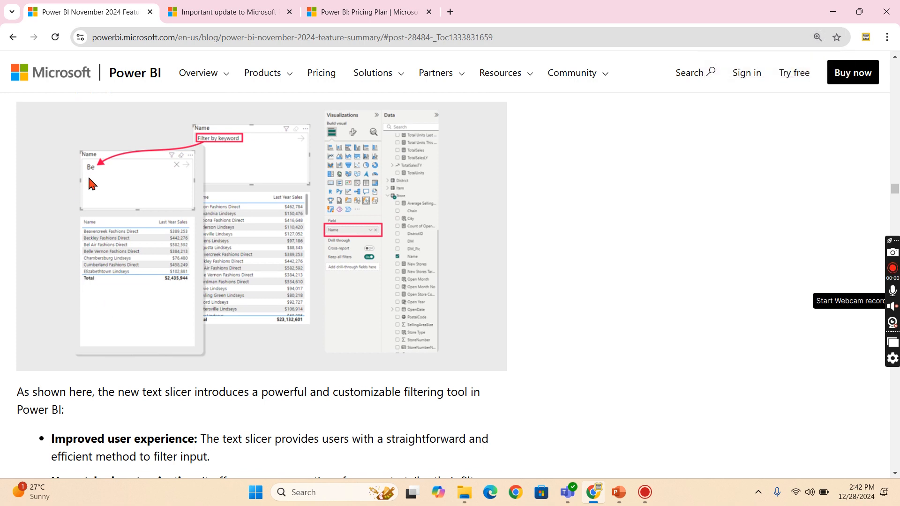
pyautogui.moveTo(109, 270)
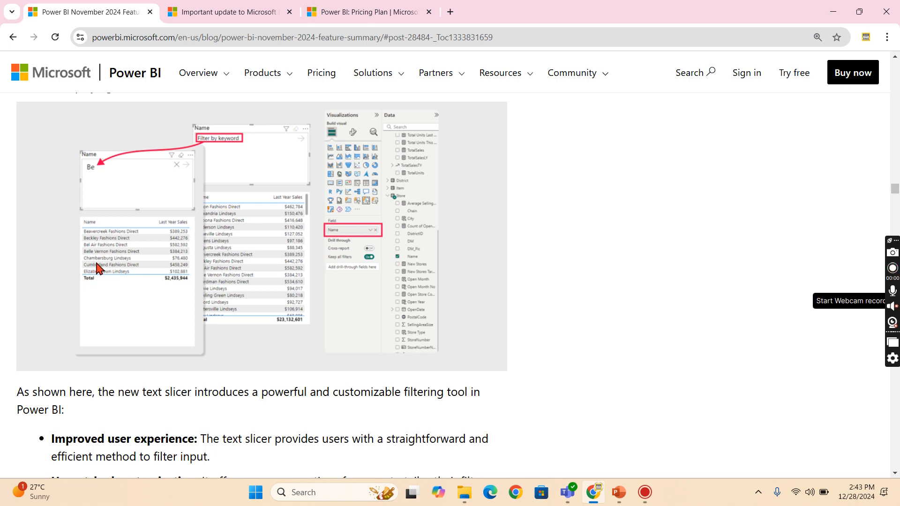
pyautogui.moveTo(119, 267)
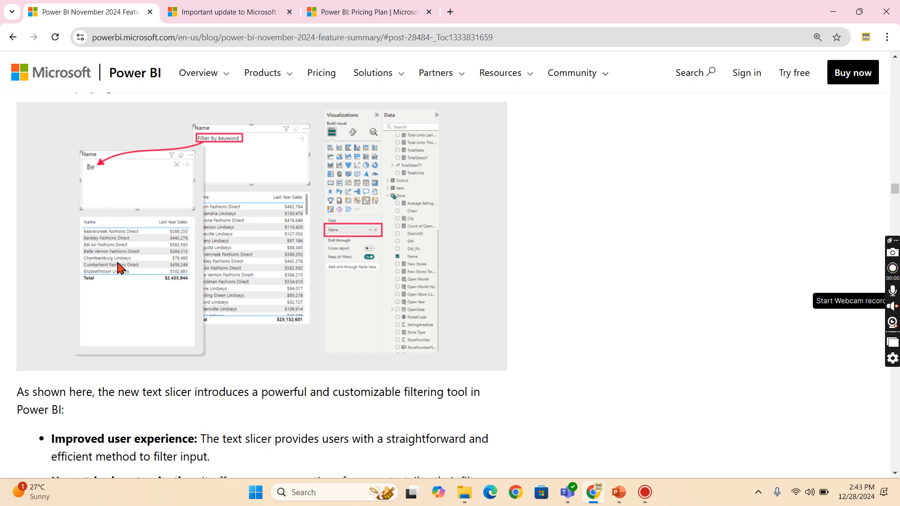
# - Reach the Modeling part on defining a new measure in DAX query view, shrinking the page zoom
pyautogui.scroll(-3)
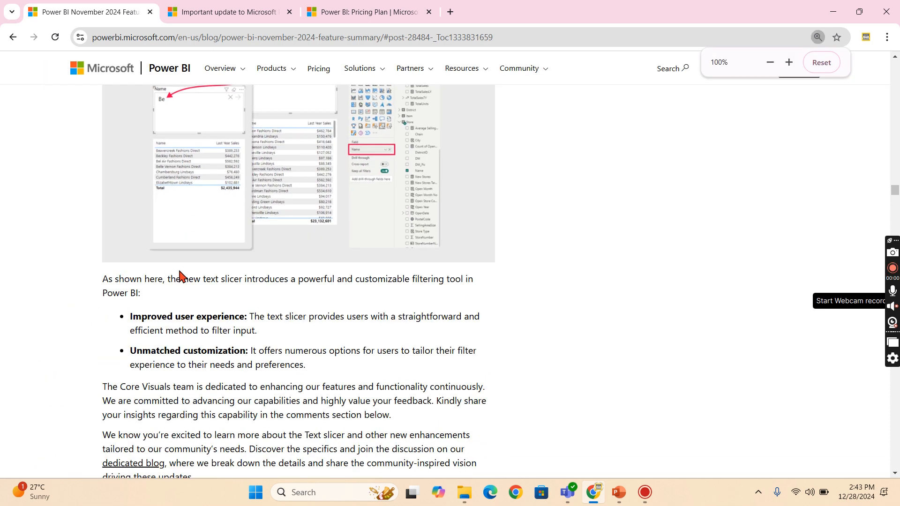
pyautogui.scroll(3)
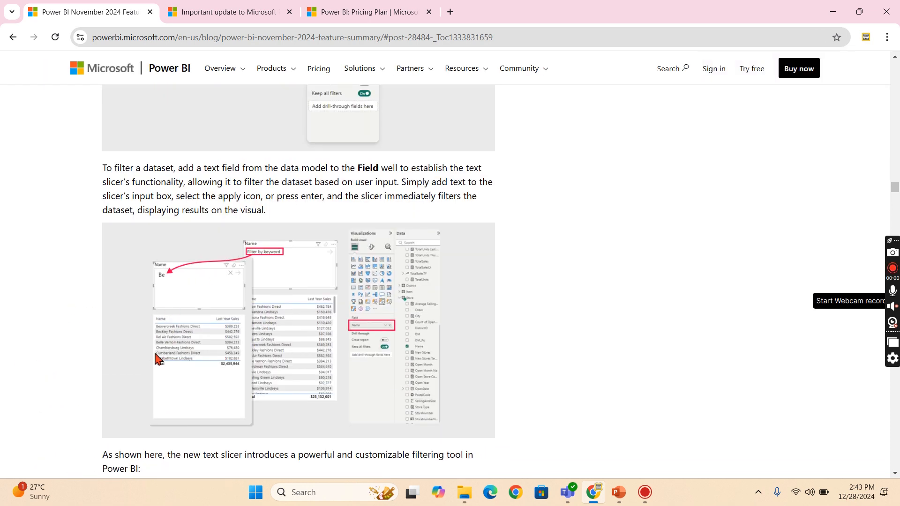
pyautogui.moveTo(175, 335)
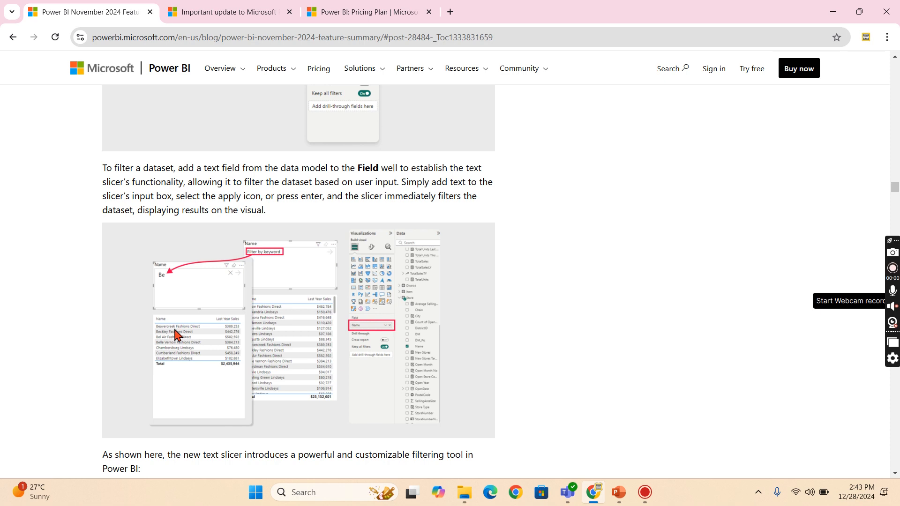
pyautogui.scroll(-3)
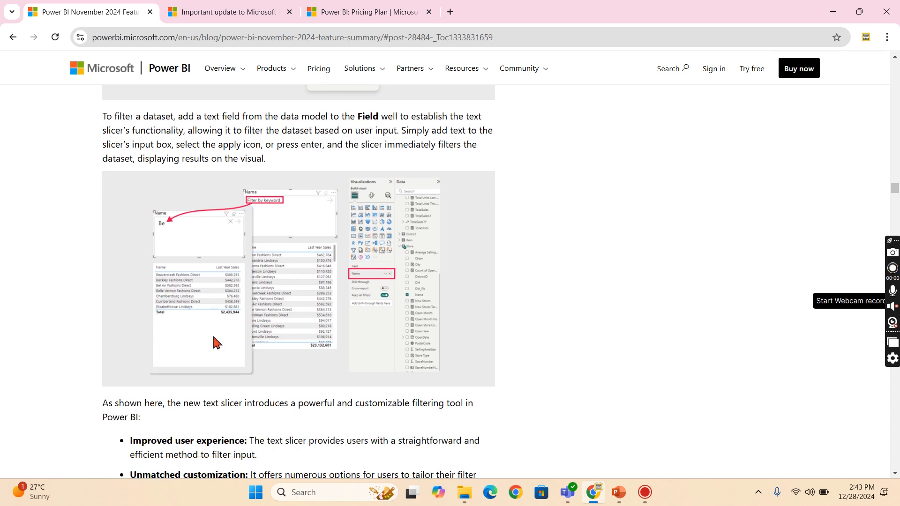
pyautogui.scroll(-3)
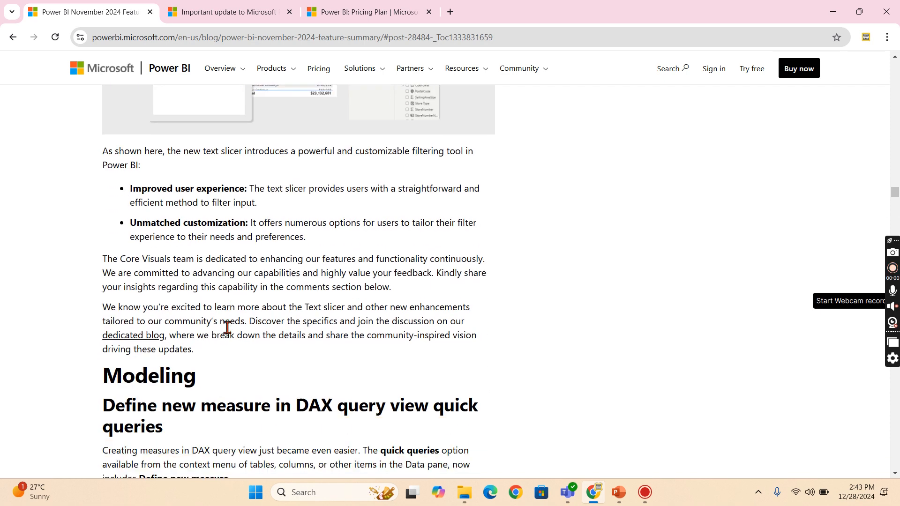
pyautogui.scroll(-3)
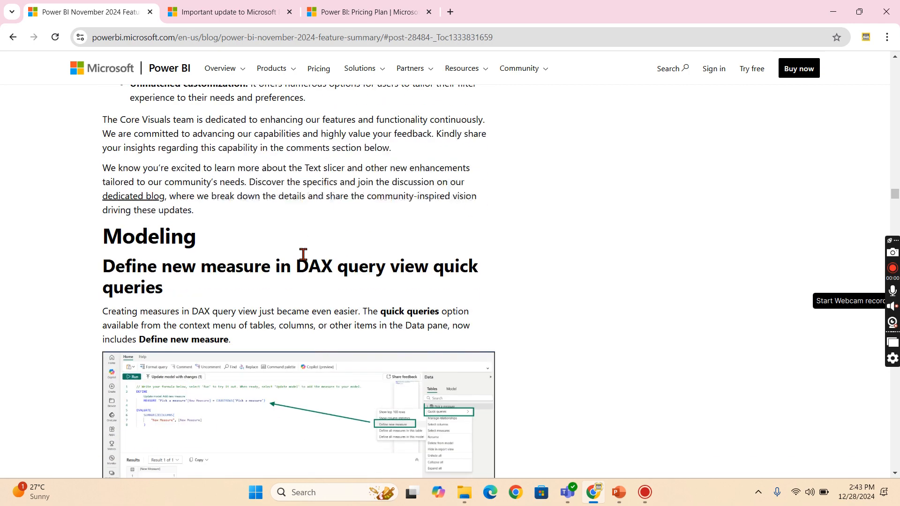
pyautogui.press('ctrl+minus')
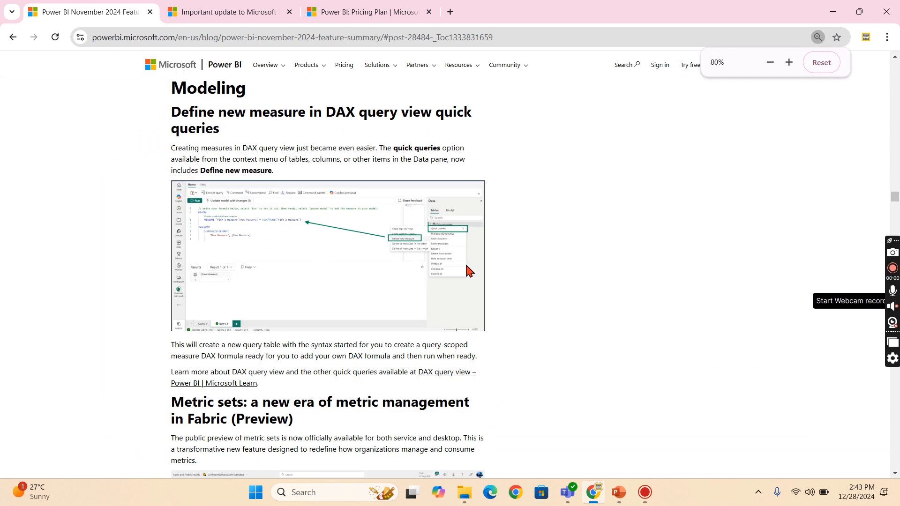
pyautogui.click(225, 11)
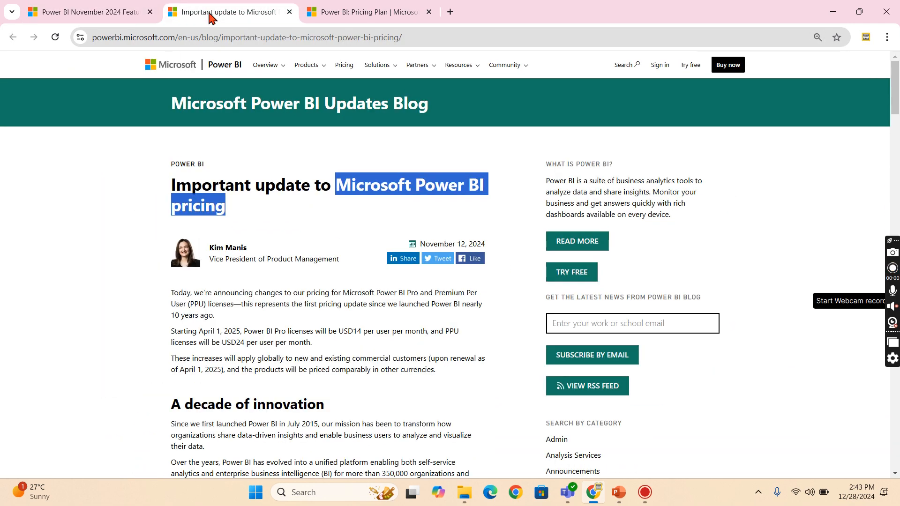
pyautogui.scroll(-3)
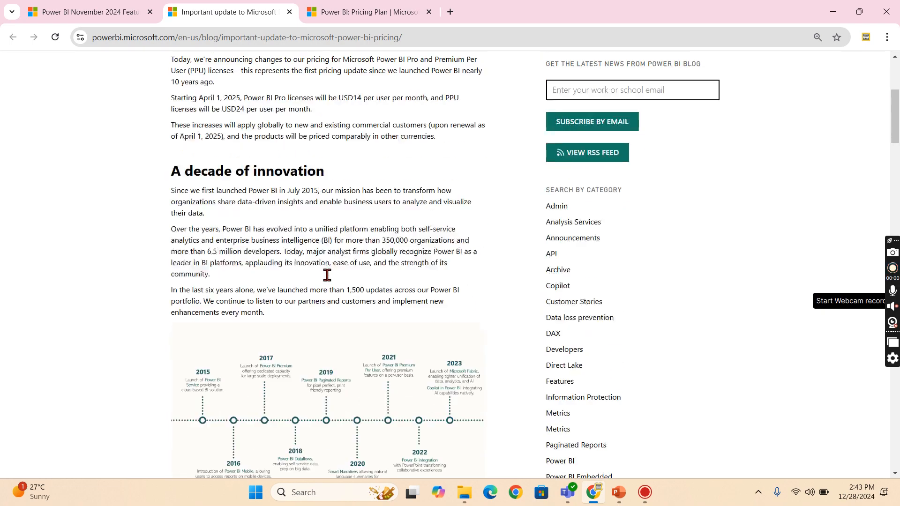
pyautogui.scroll(3)
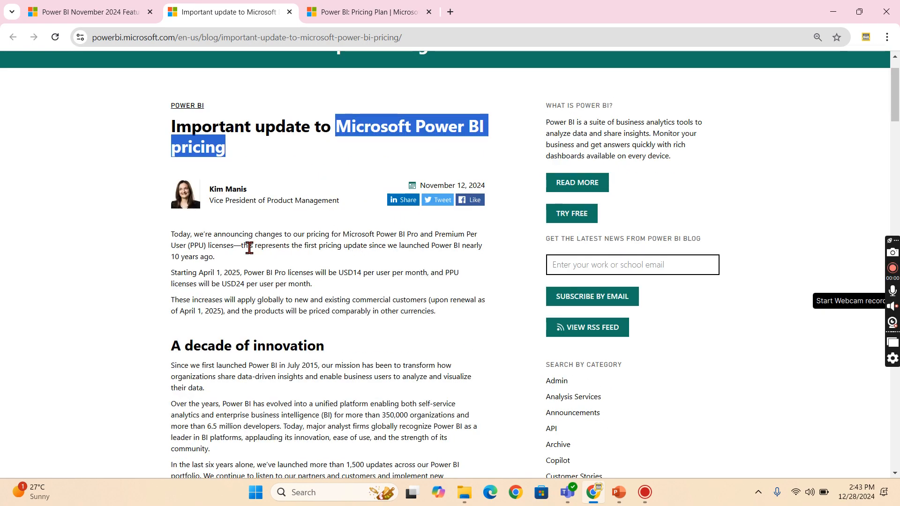
pyautogui.moveTo(240, 230)
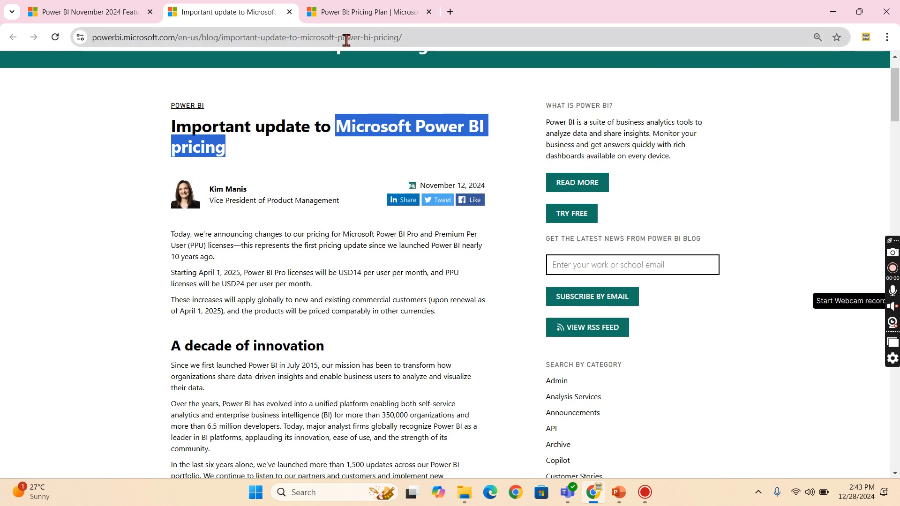
pyautogui.moveTo(290, 275)
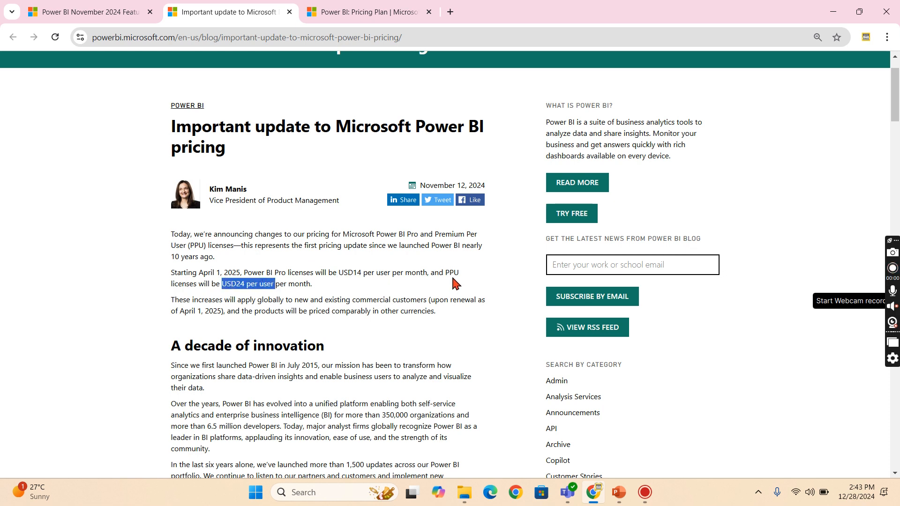
pyautogui.moveTo(270, 297)
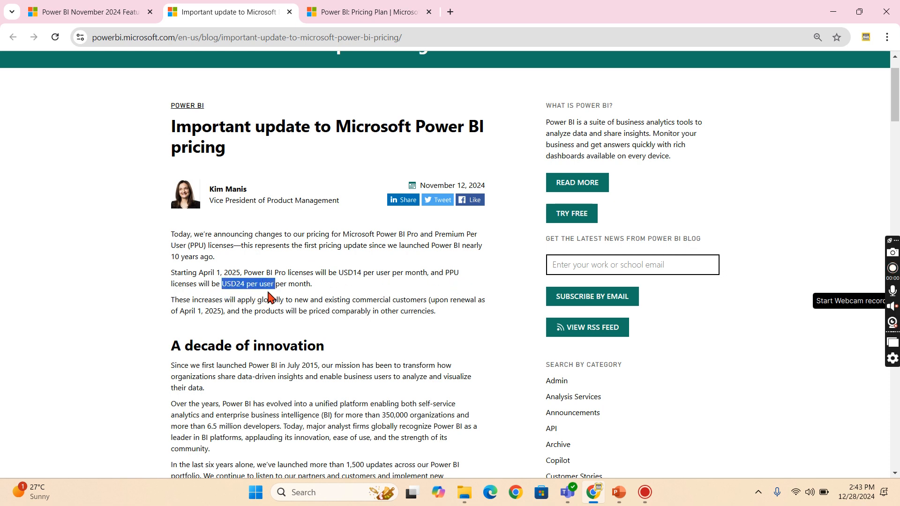
pyautogui.moveTo(349, 275)
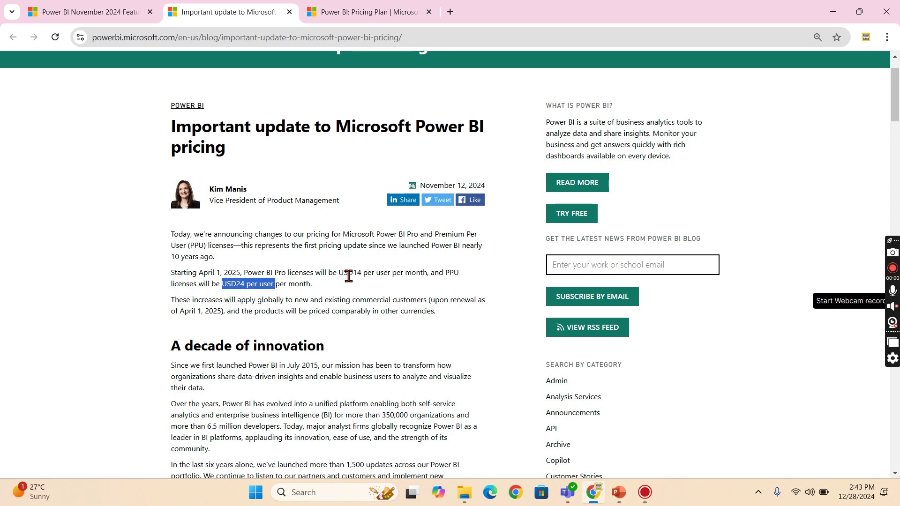
pyautogui.moveTo(502, 249)
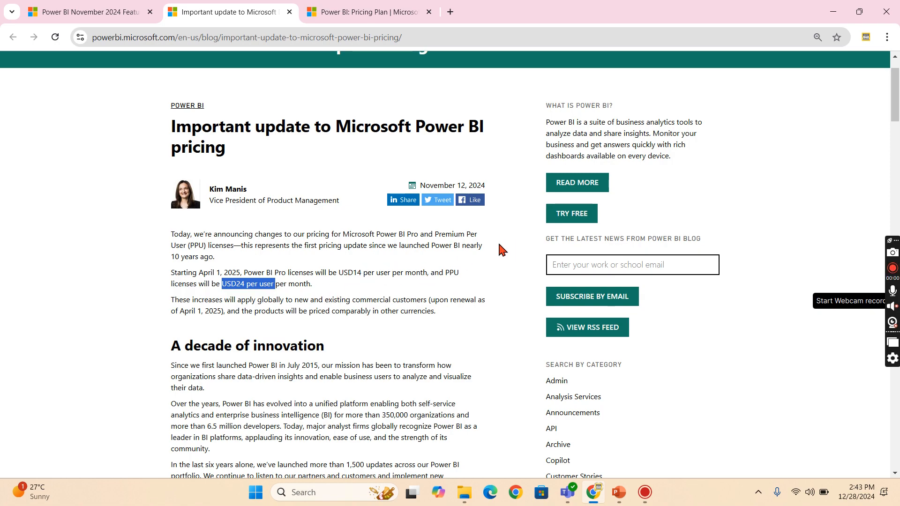
pyautogui.scroll(-3)
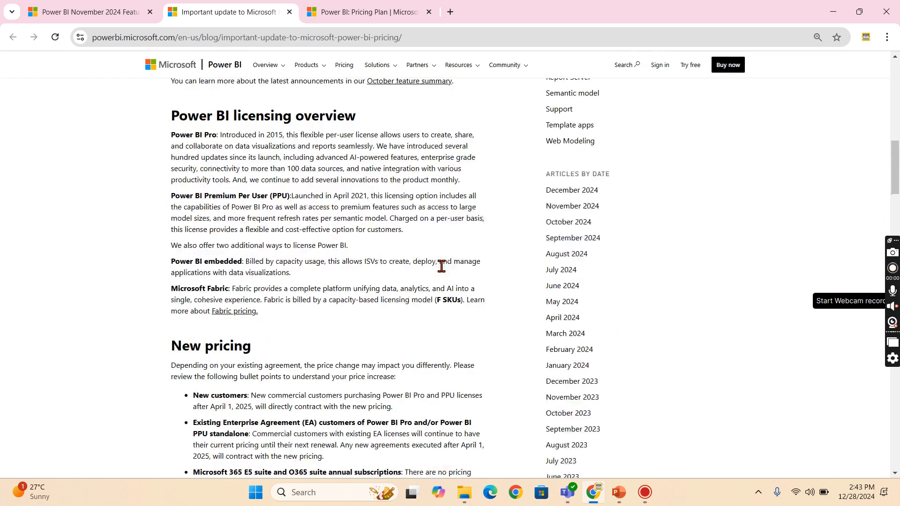
pyautogui.scroll(-3)
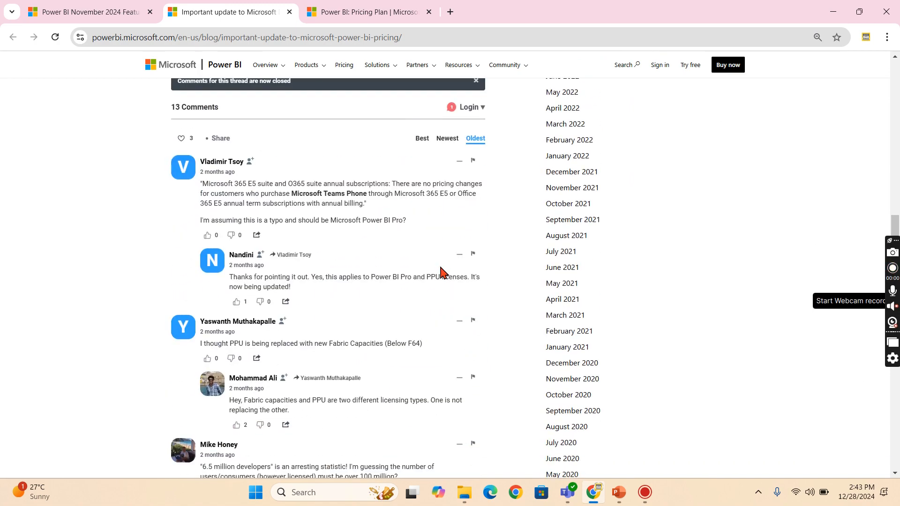
pyautogui.scroll(3)
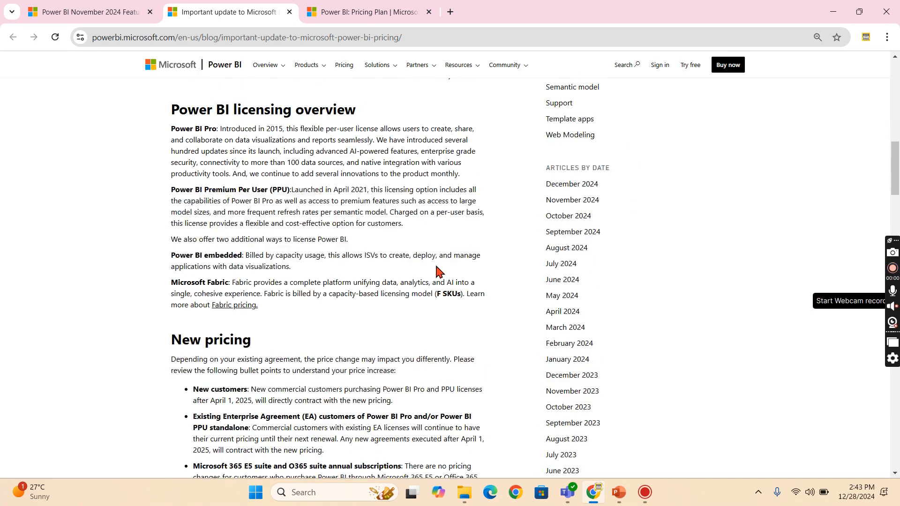
pyautogui.scroll(3)
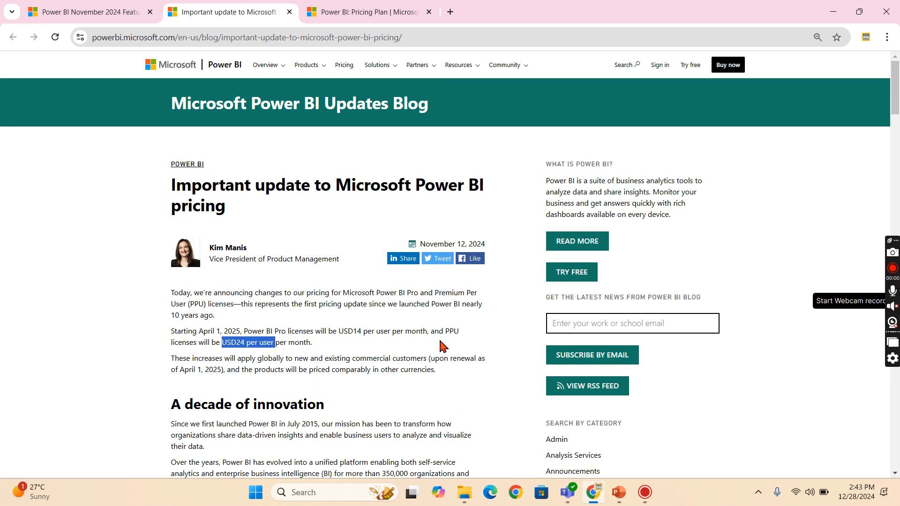
pyautogui.moveTo(392, 320)
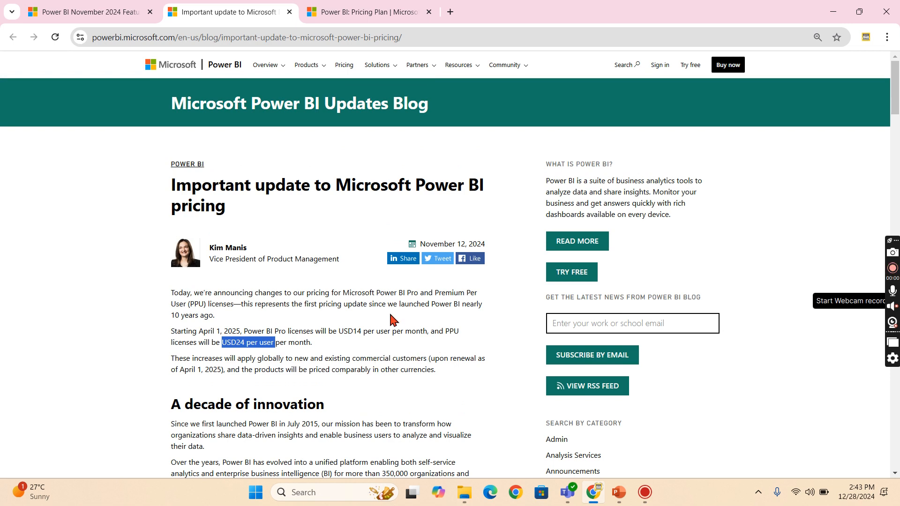
pyautogui.moveTo(372, 325)
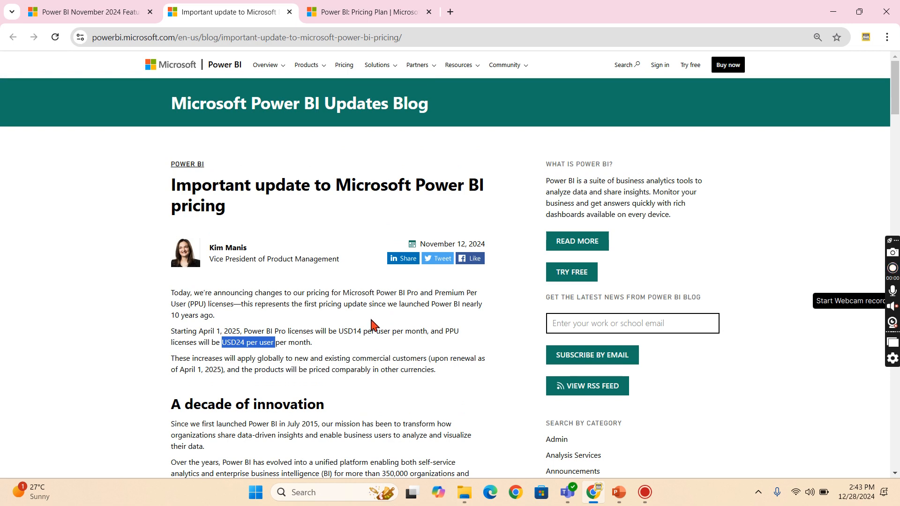
pyautogui.moveTo(343, 330)
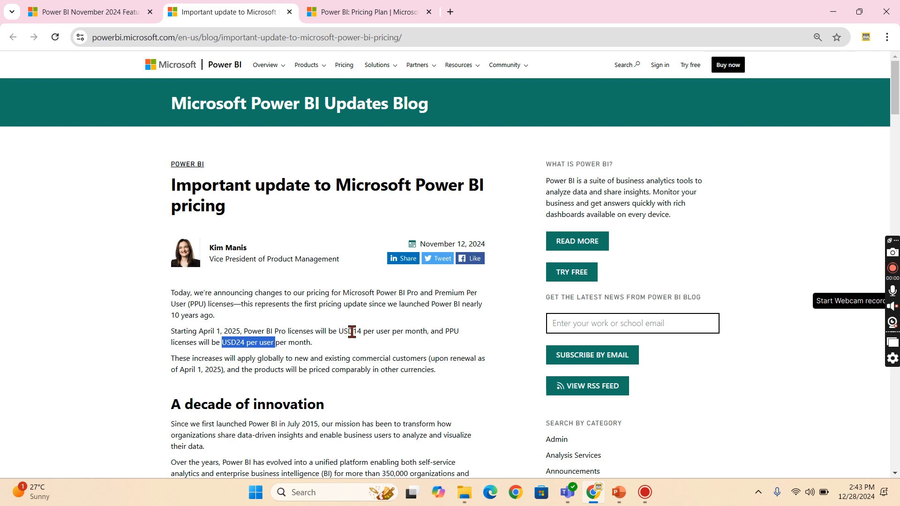
pyautogui.moveTo(412, 344)
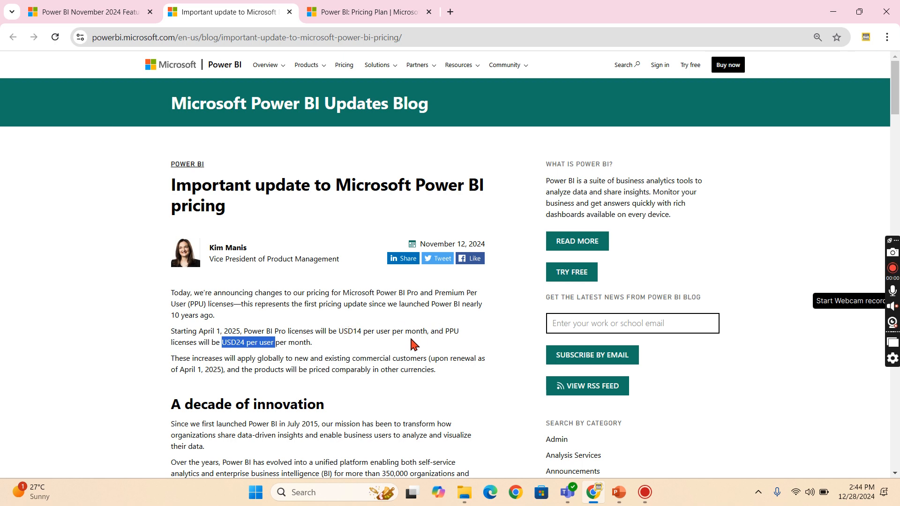
pyautogui.moveTo(382, 343)
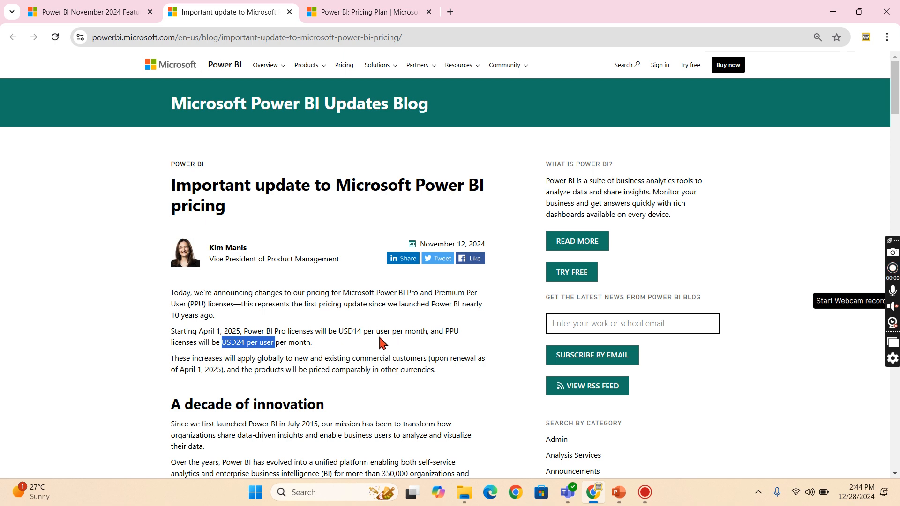
pyautogui.moveTo(343, 350)
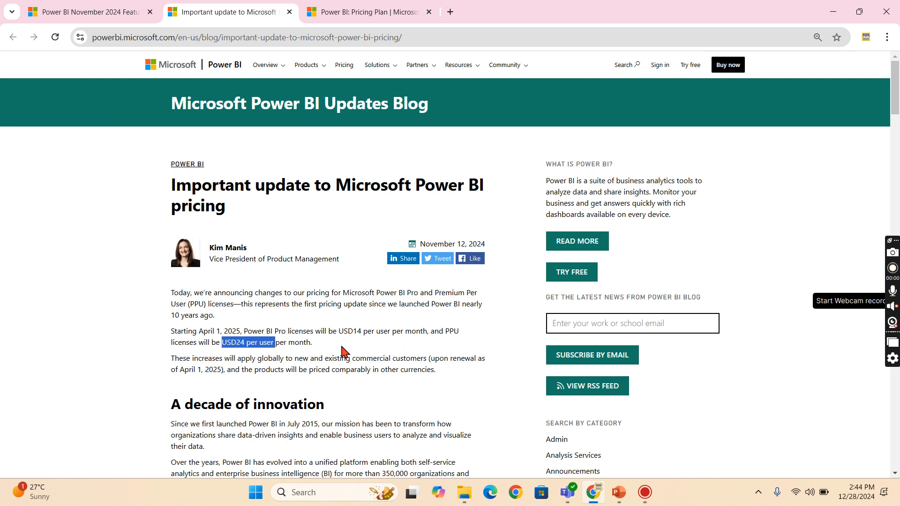
pyautogui.moveTo(428, 334)
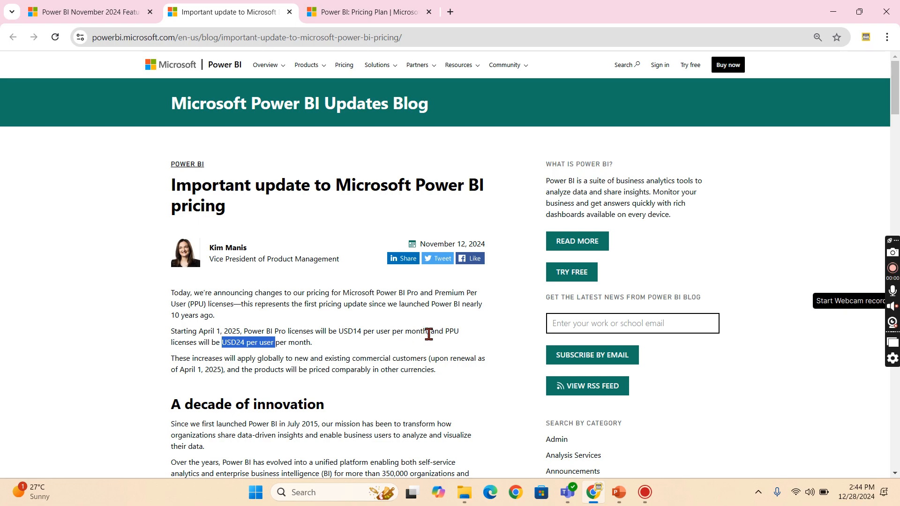
pyautogui.scroll(-3)
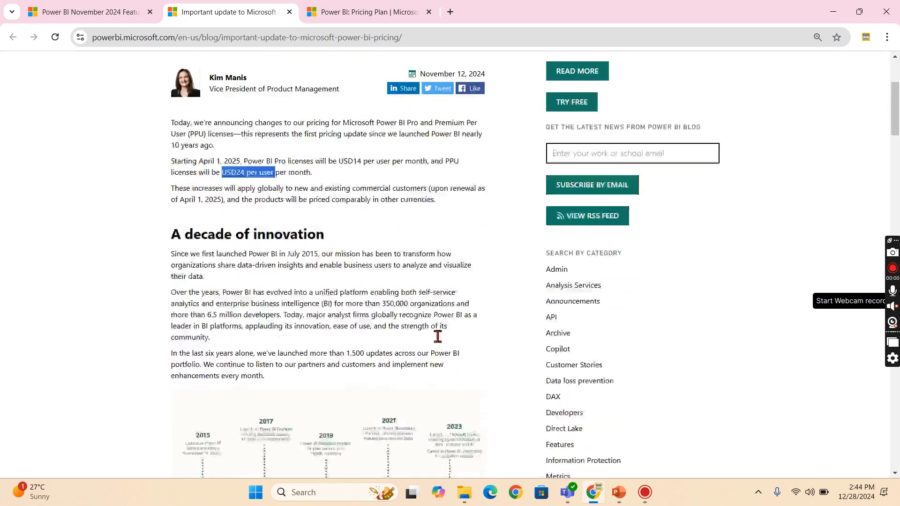
pyautogui.scroll(-3)
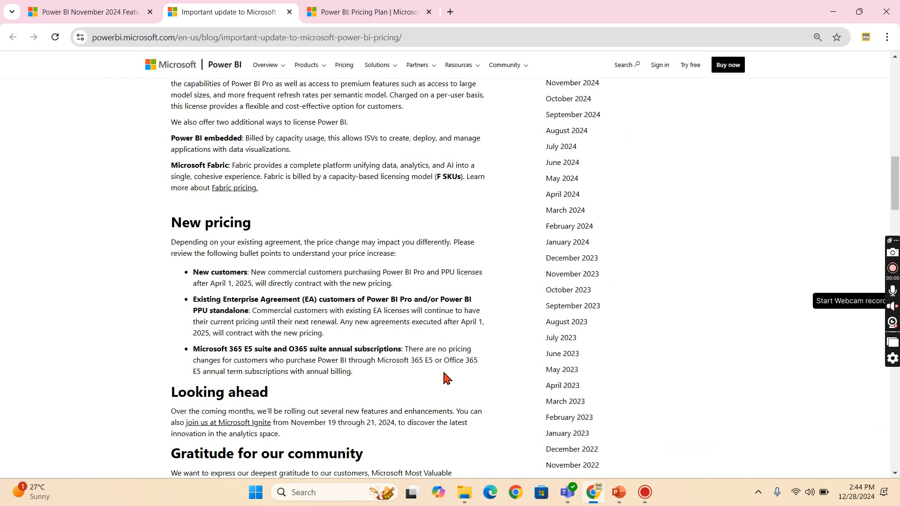
# - Return to the PowerPoint deck and land on the Power BI Release Nov - Dec 2024 title slide
pyautogui.click(618, 492)
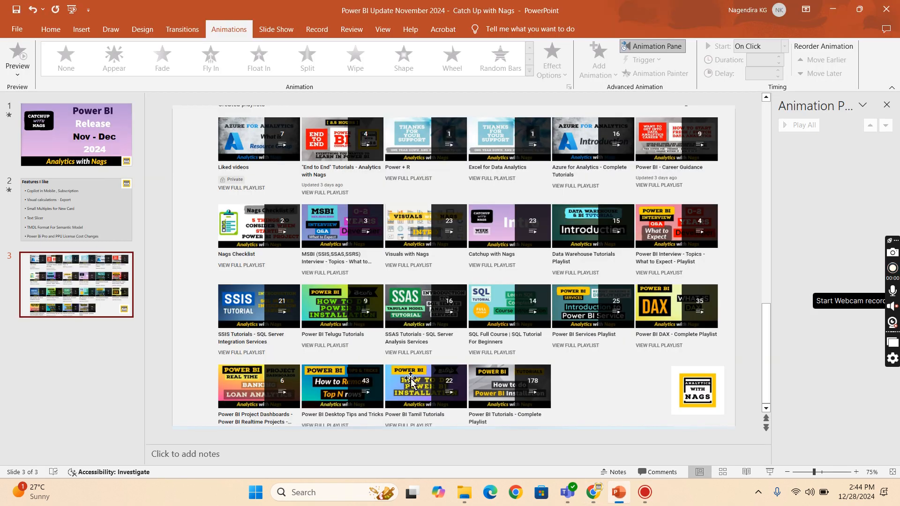
pyautogui.click(76, 208)
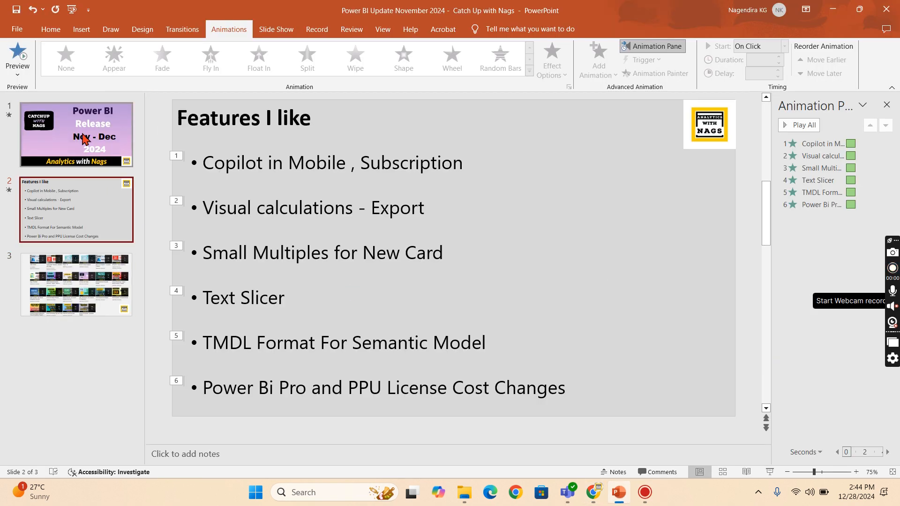
pyautogui.click(76, 134)
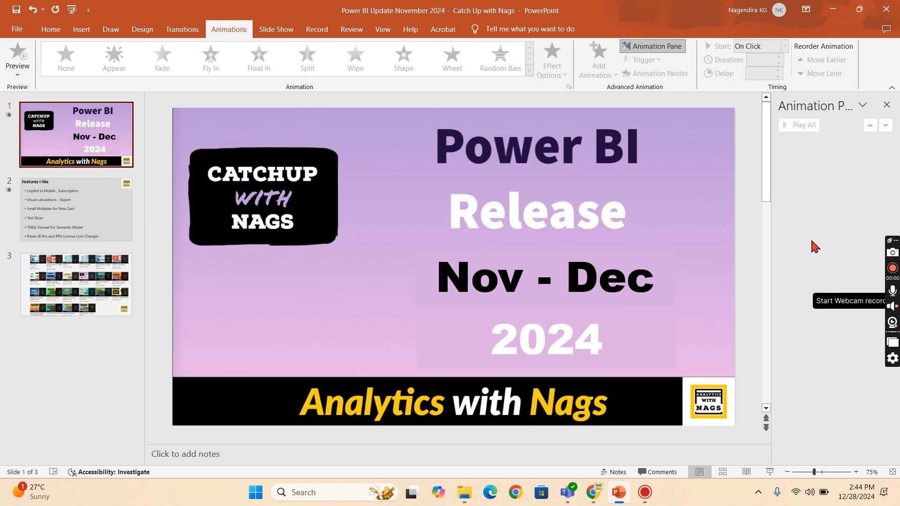
pyautogui.moveTo(808, 250)
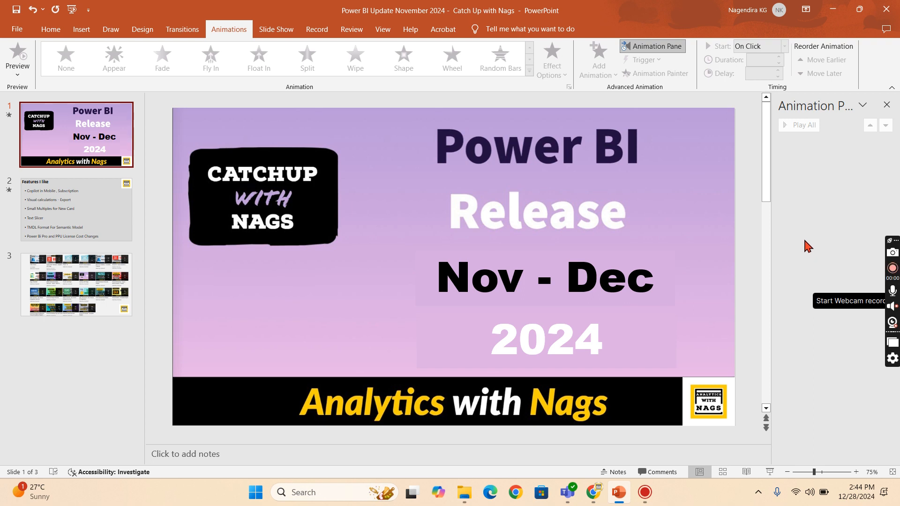
pyautogui.moveTo(831, 243)
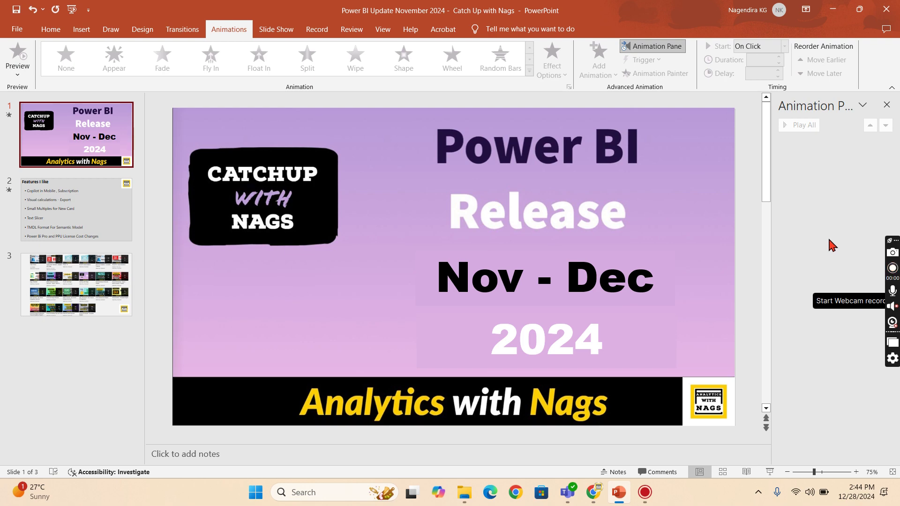